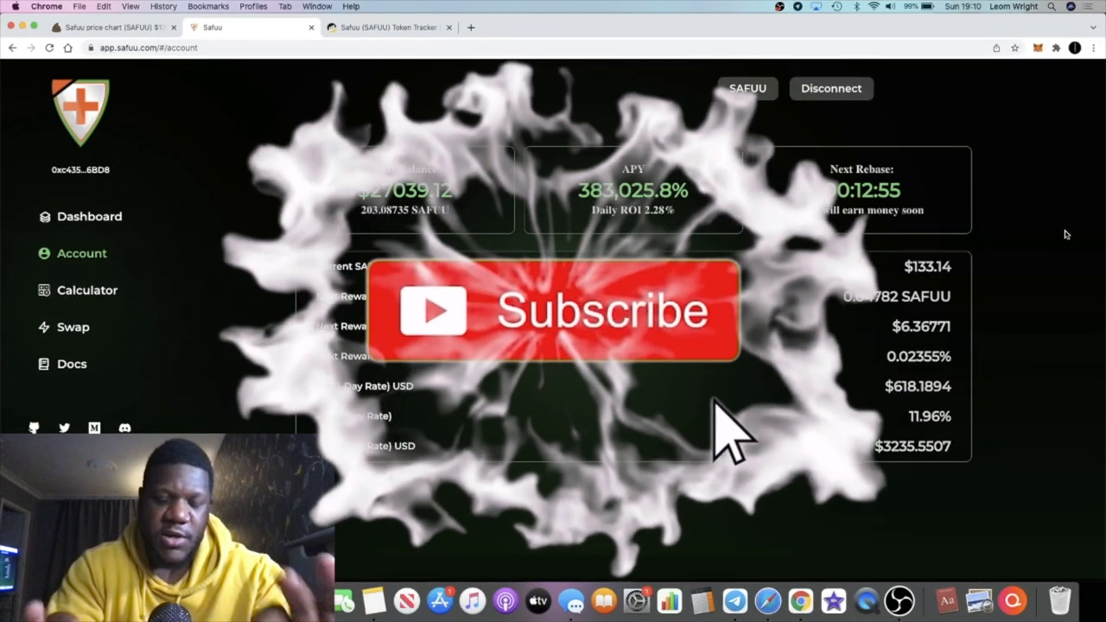
# Highlight the 383,025.8% APY figure, then switch to the SAFUU/BNB hourly price chart
pyautogui.click(557, 310)
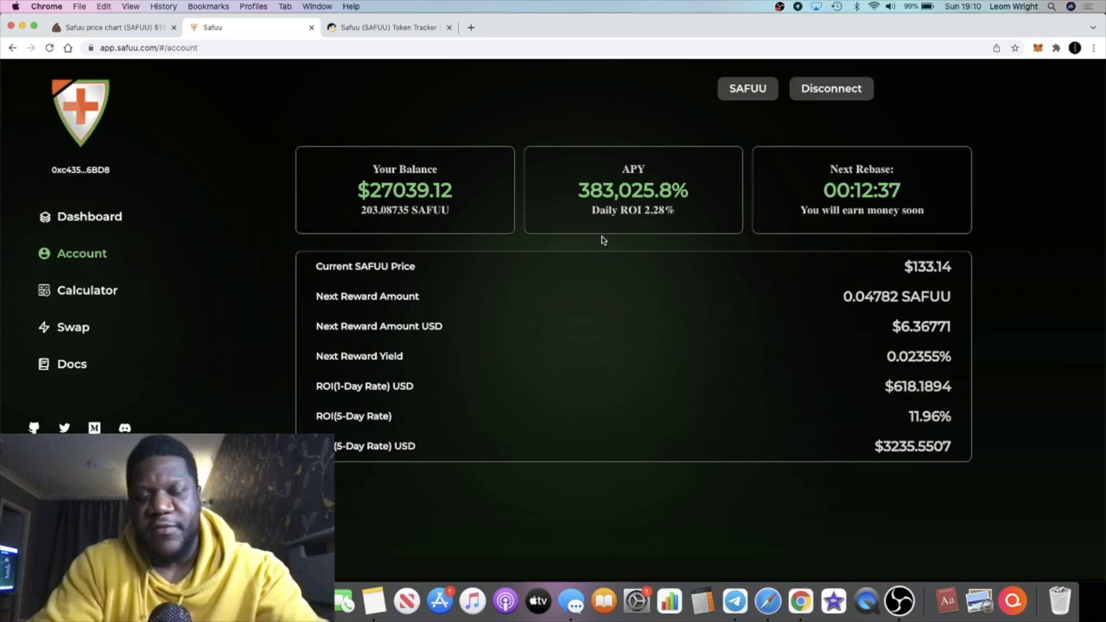
pyautogui.moveTo(461, 194)
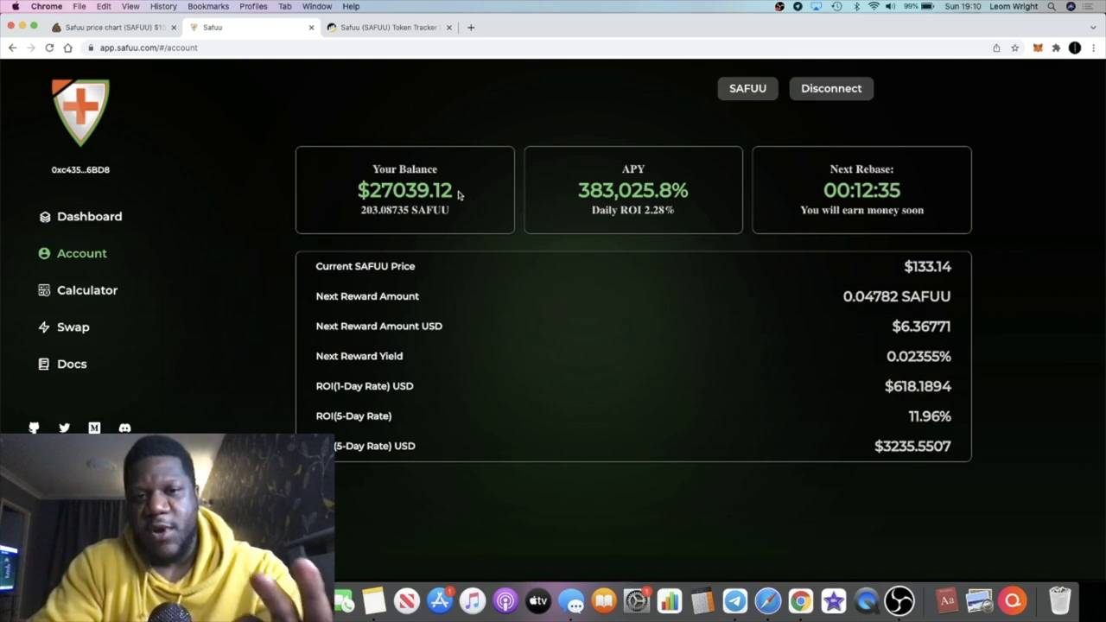
pyautogui.moveTo(217, 86)
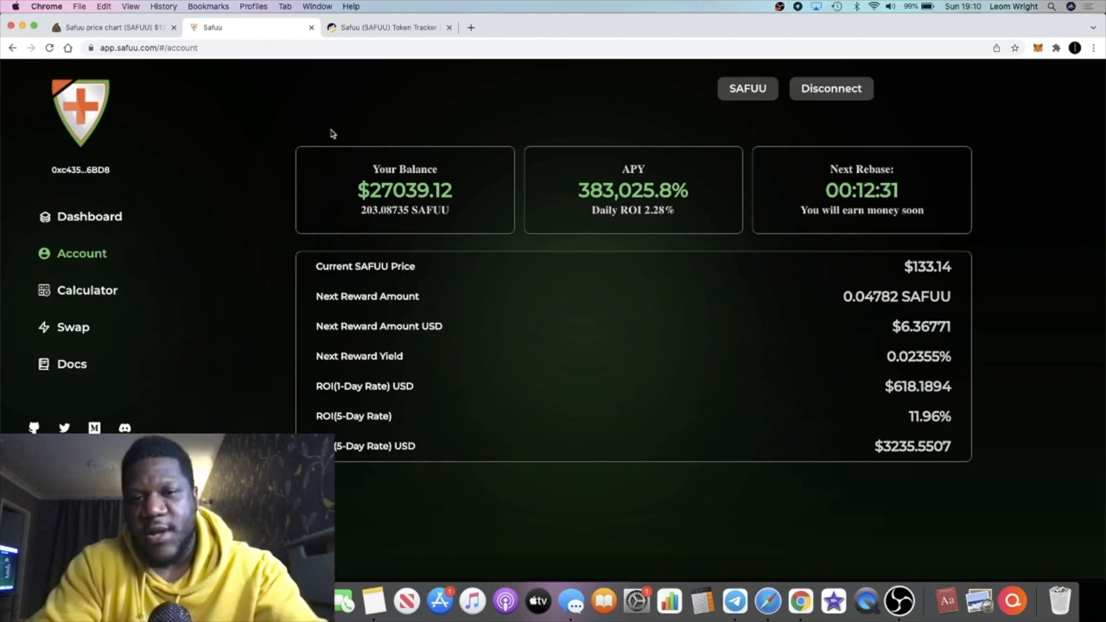
pyautogui.moveTo(954, 393)
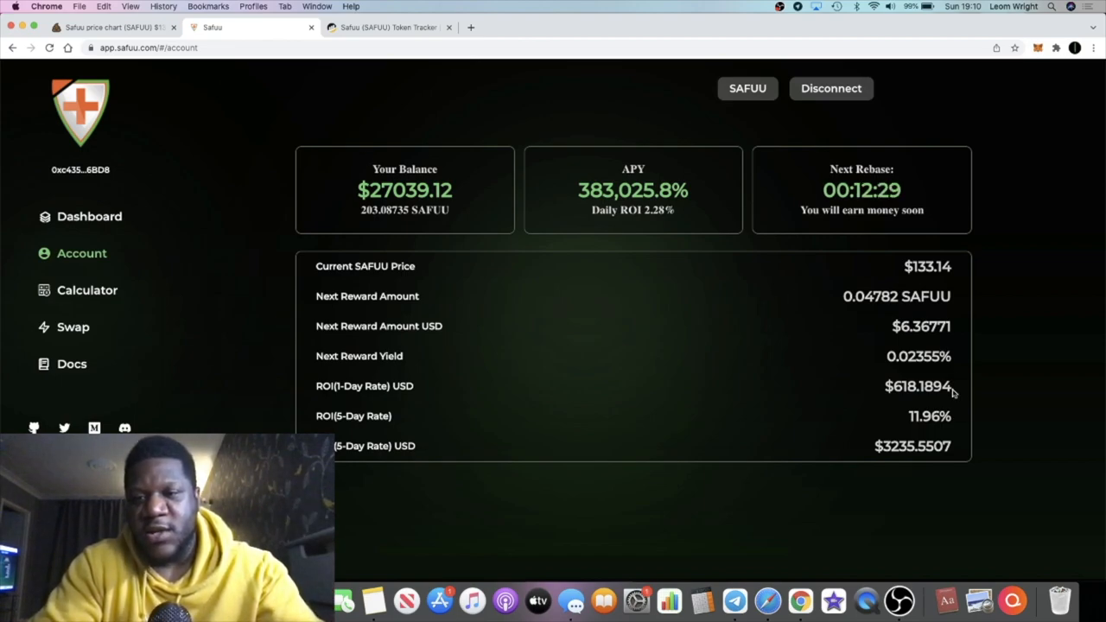
pyautogui.moveTo(903, 412)
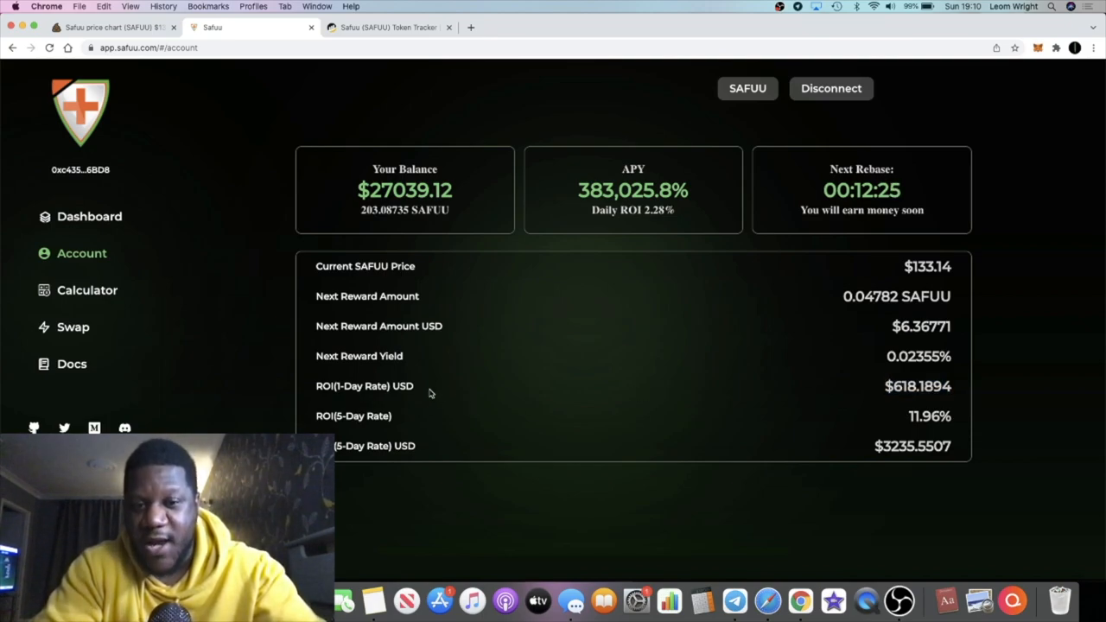
pyautogui.moveTo(298, 386)
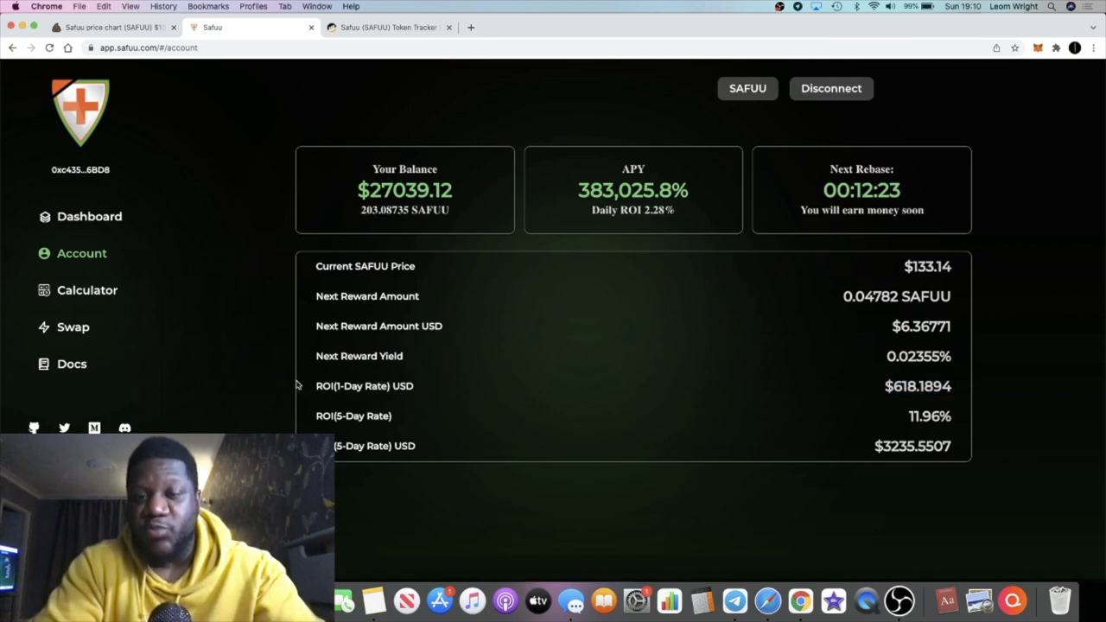
pyautogui.doubleClick(632, 190)
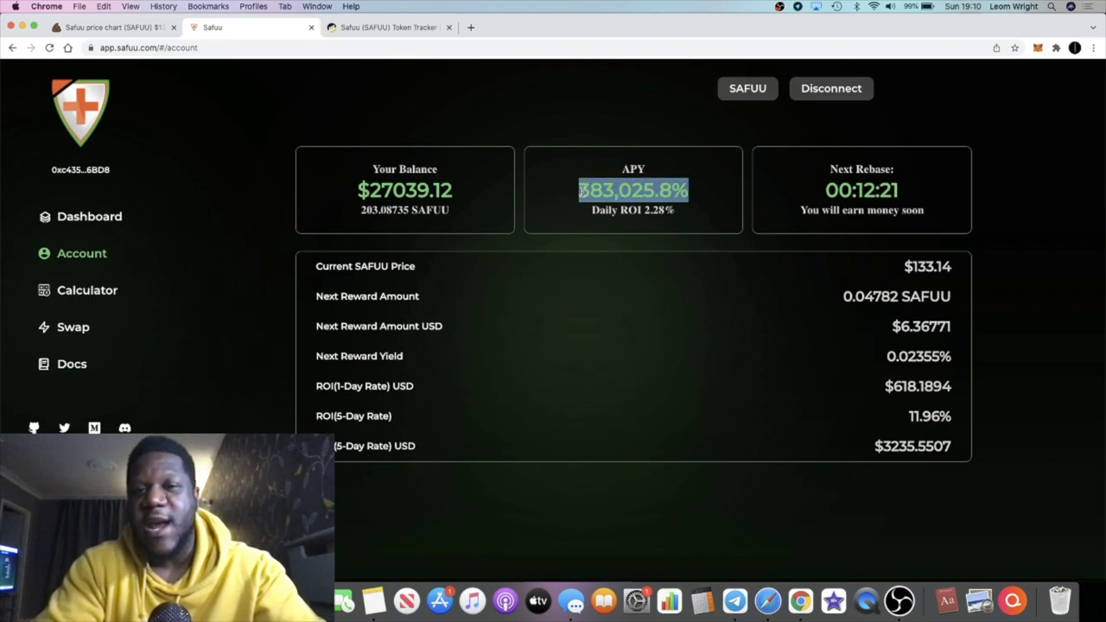
pyautogui.click(632, 210)
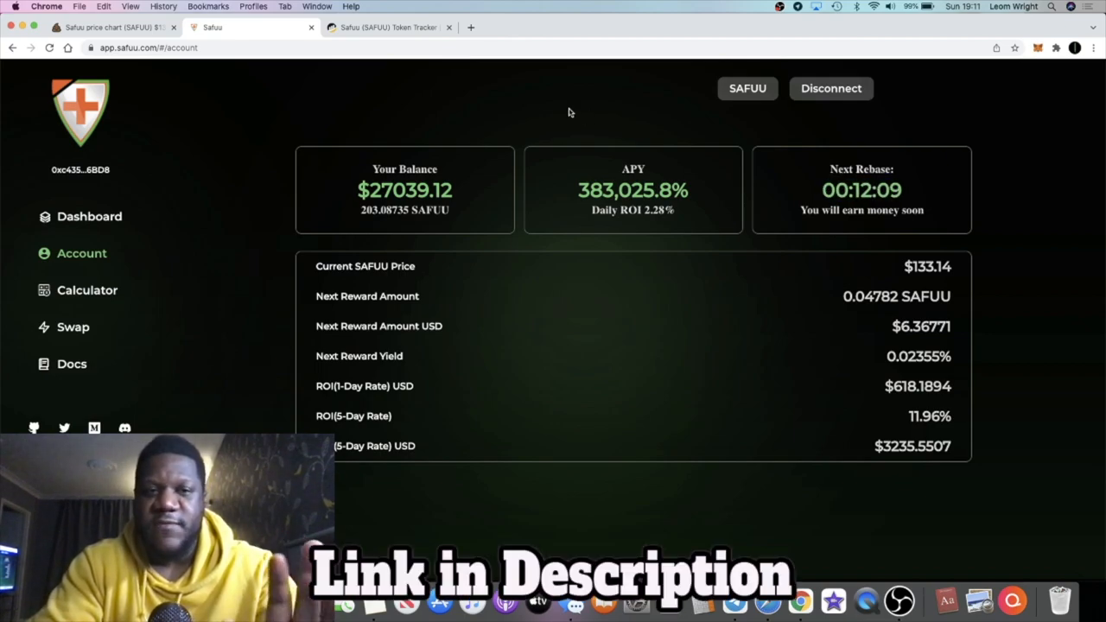
pyautogui.click(113, 29)
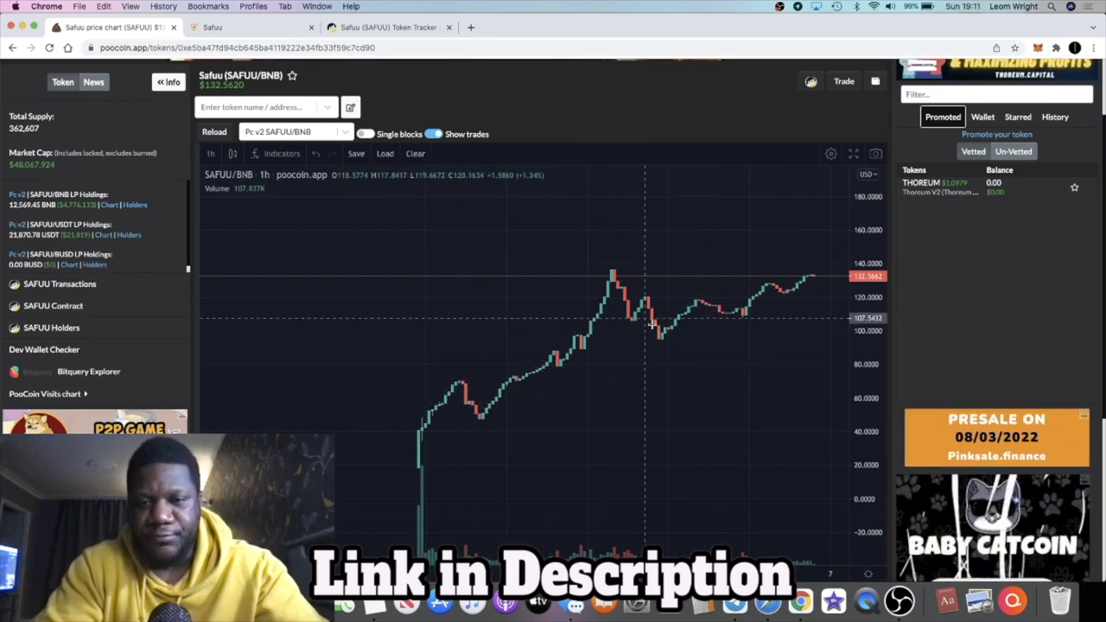
pyautogui.moveTo(657, 263)
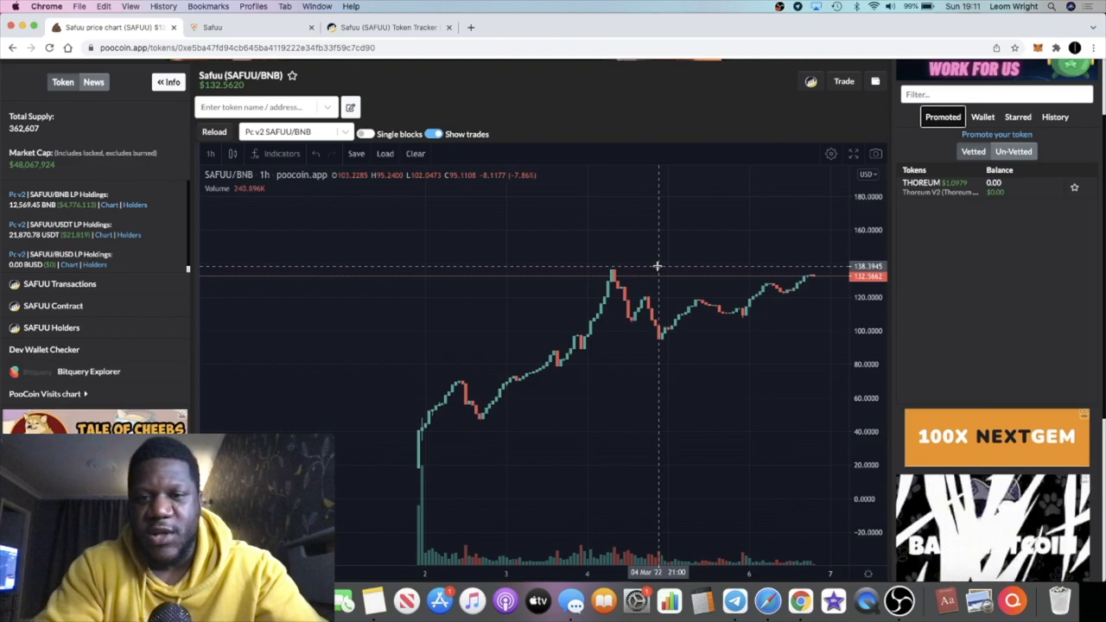
pyautogui.moveTo(656, 270)
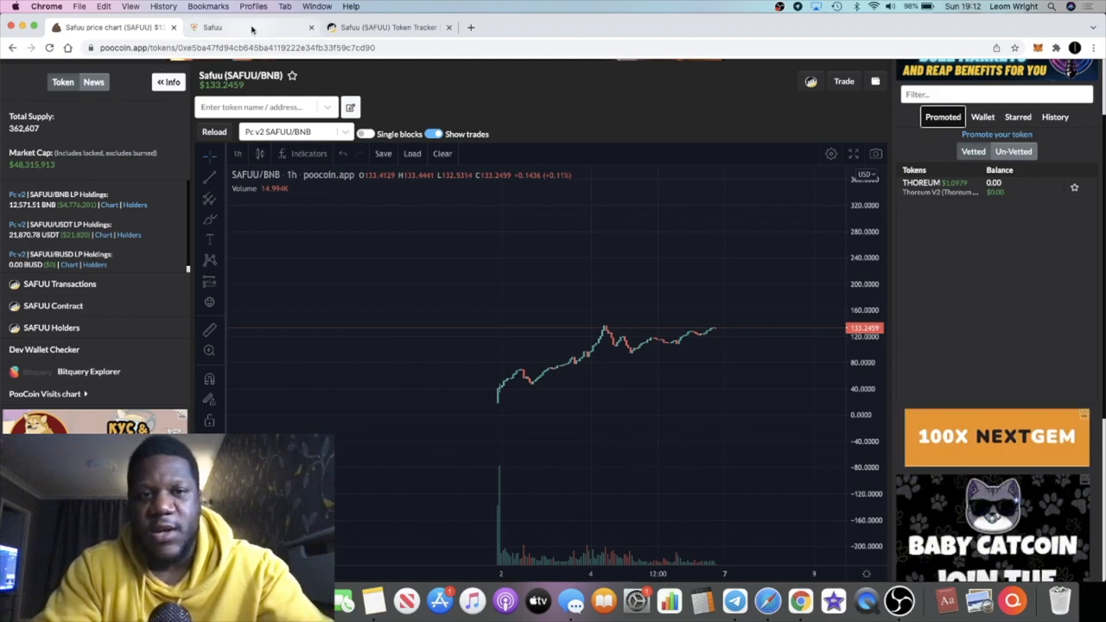
pyautogui.moveTo(689, 316)
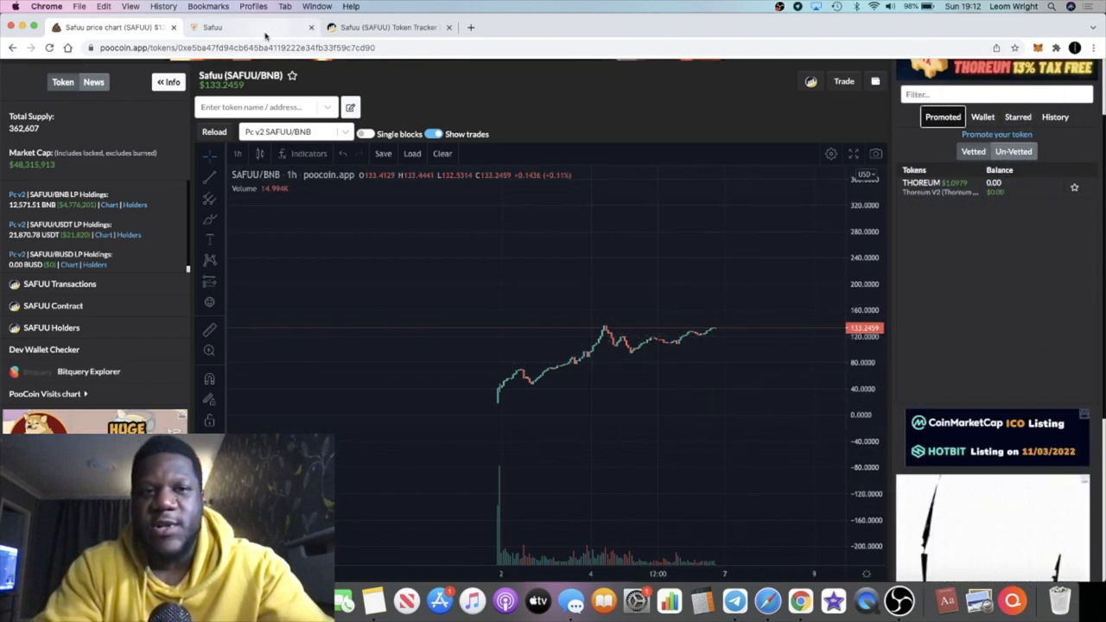
# Switch back to the Safuu account page and highlight one of its figures
pyautogui.click(240, 28)
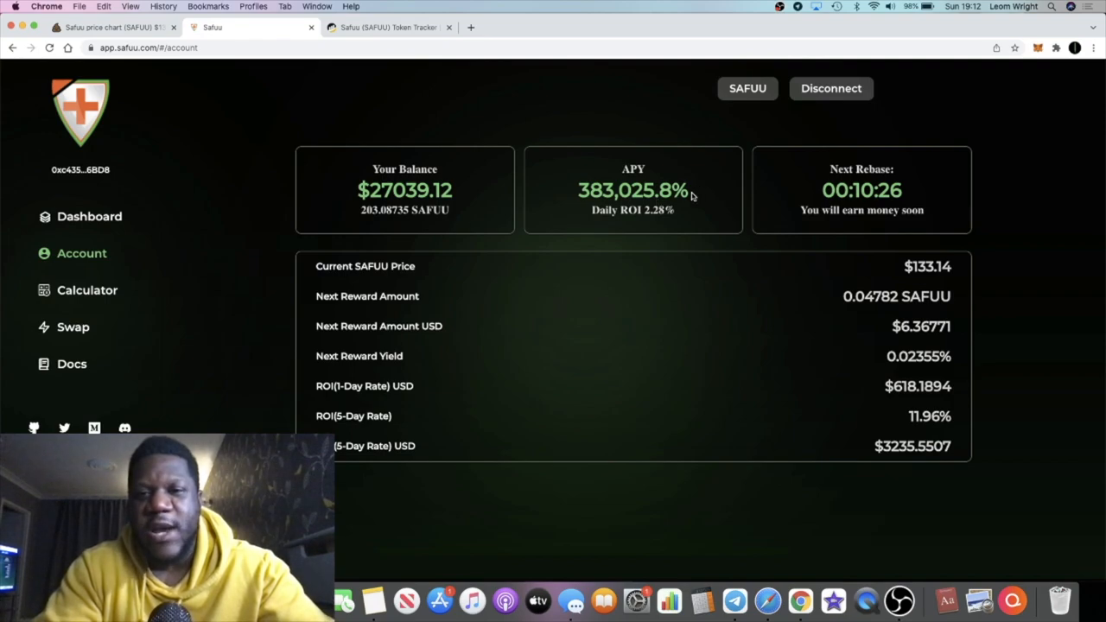
pyautogui.moveTo(553, 219)
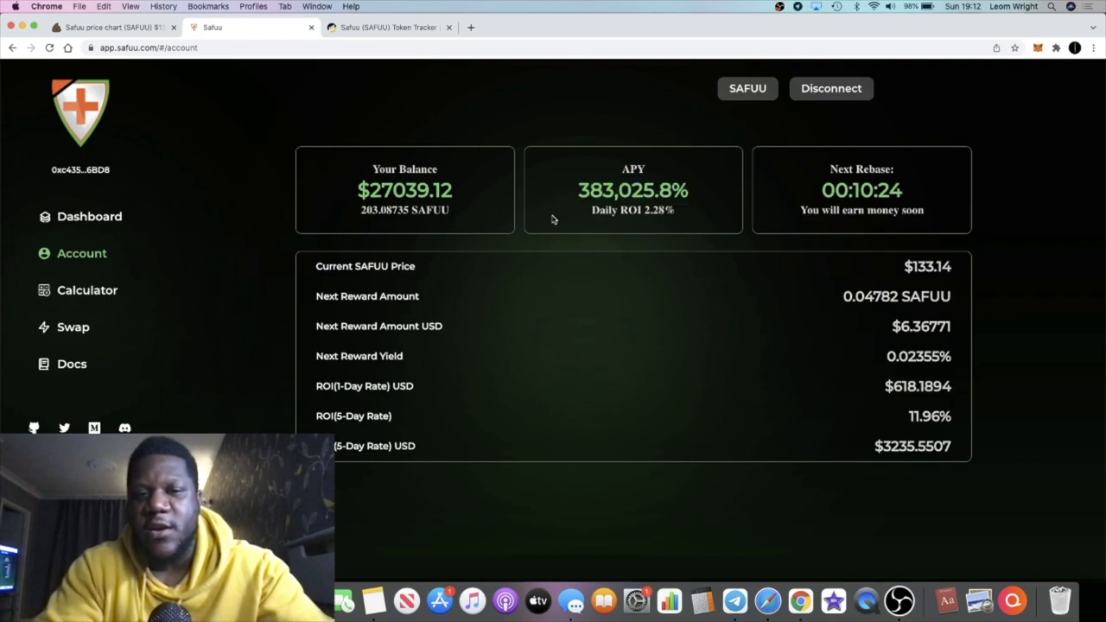
pyautogui.moveTo(615, 277)
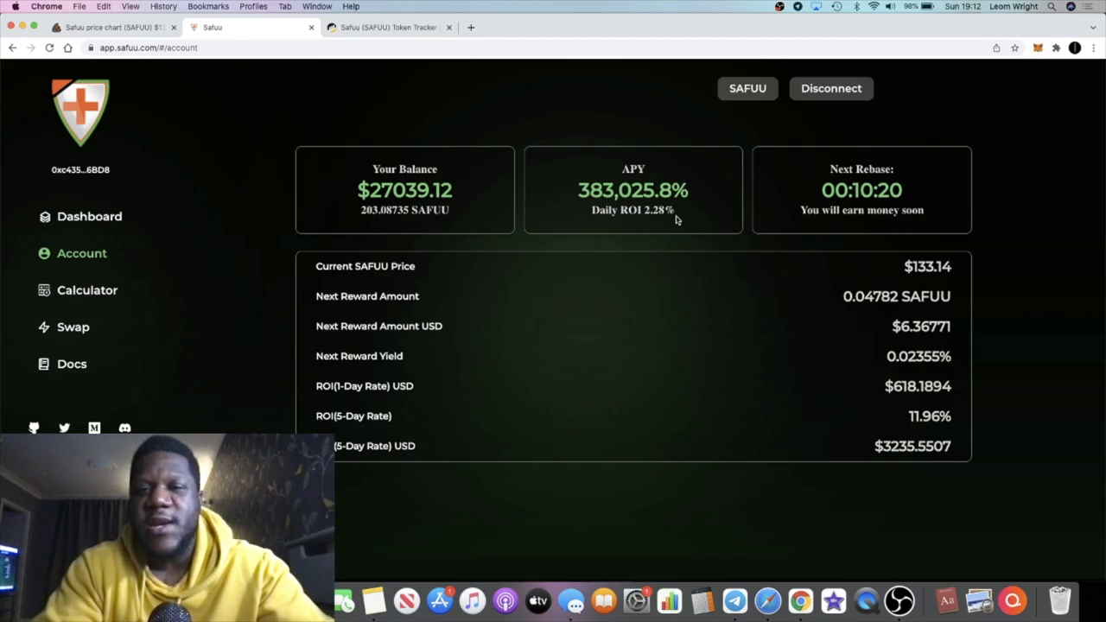
pyautogui.doubleClick(632, 209)
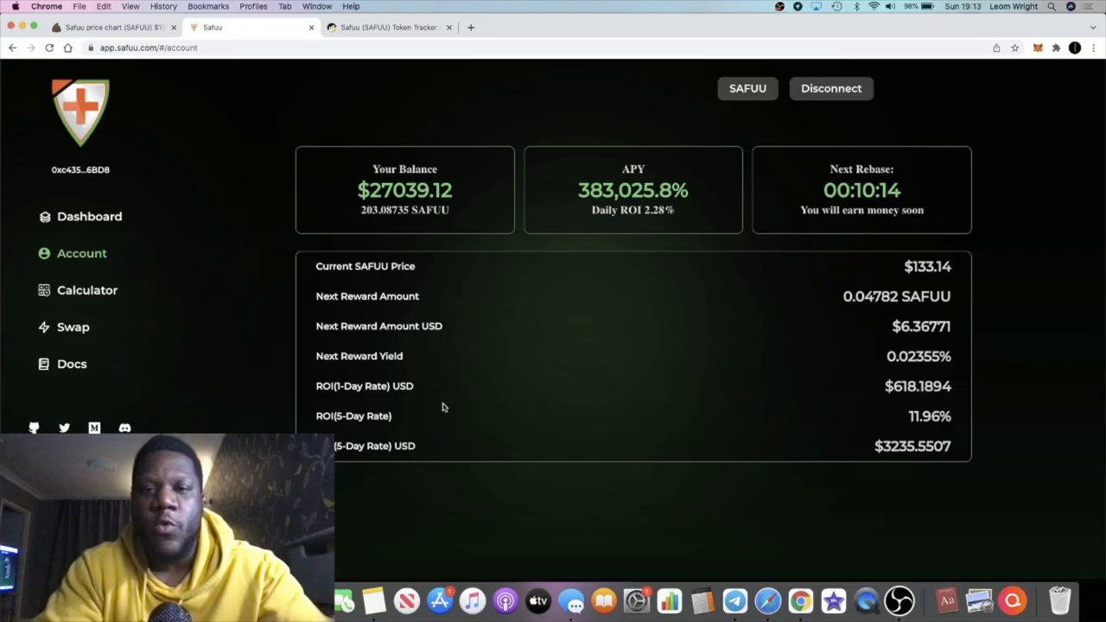
pyautogui.moveTo(504, 361)
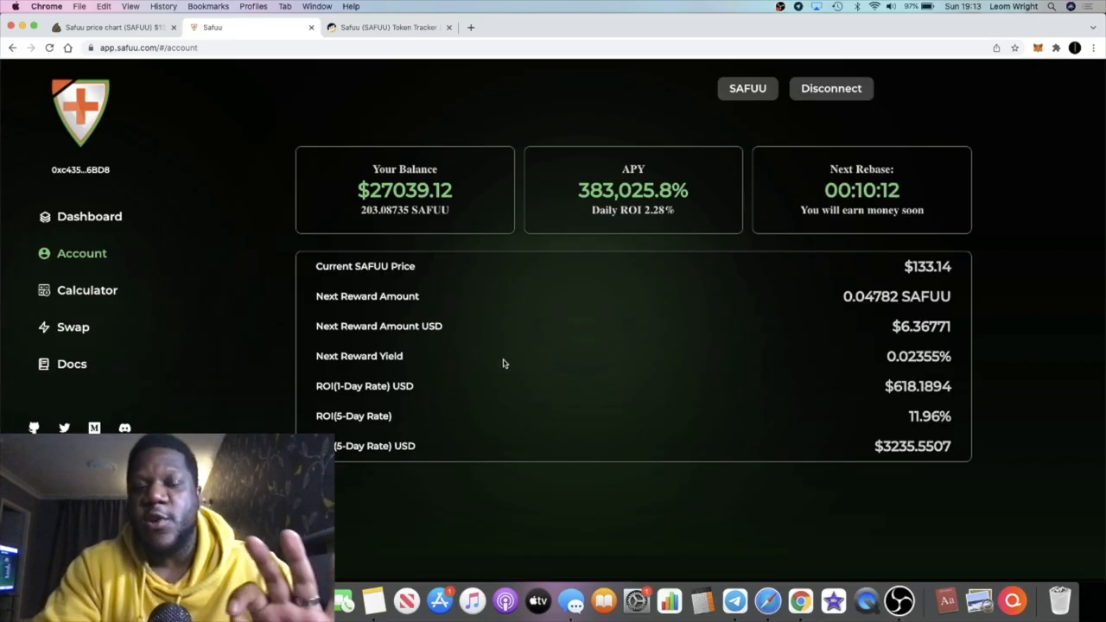
pyautogui.moveTo(462, 361)
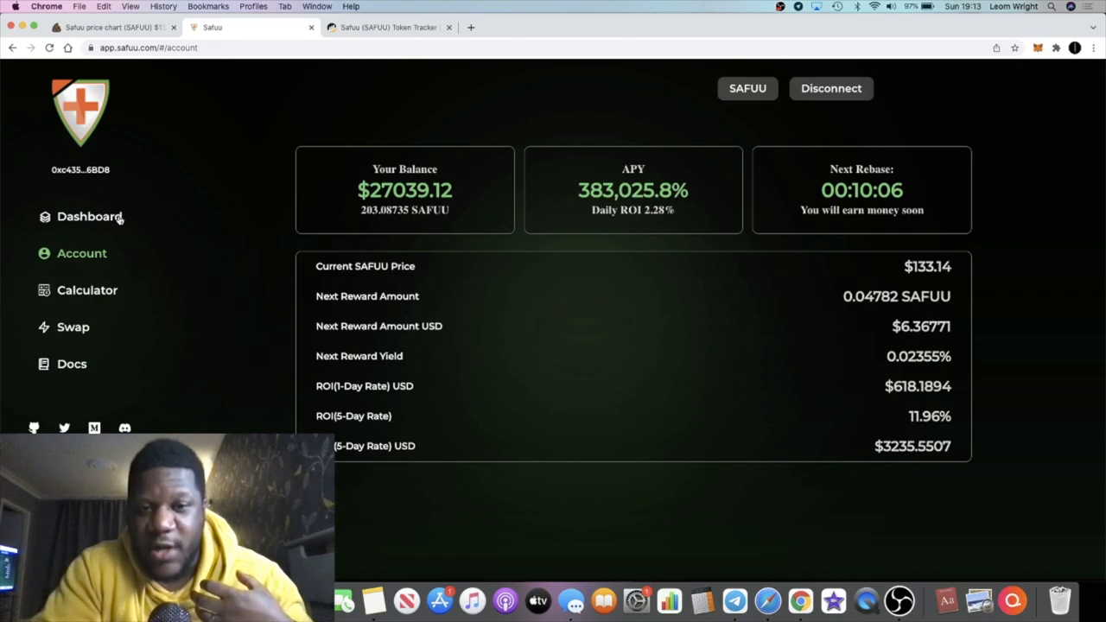
pyautogui.moveTo(414, 210)
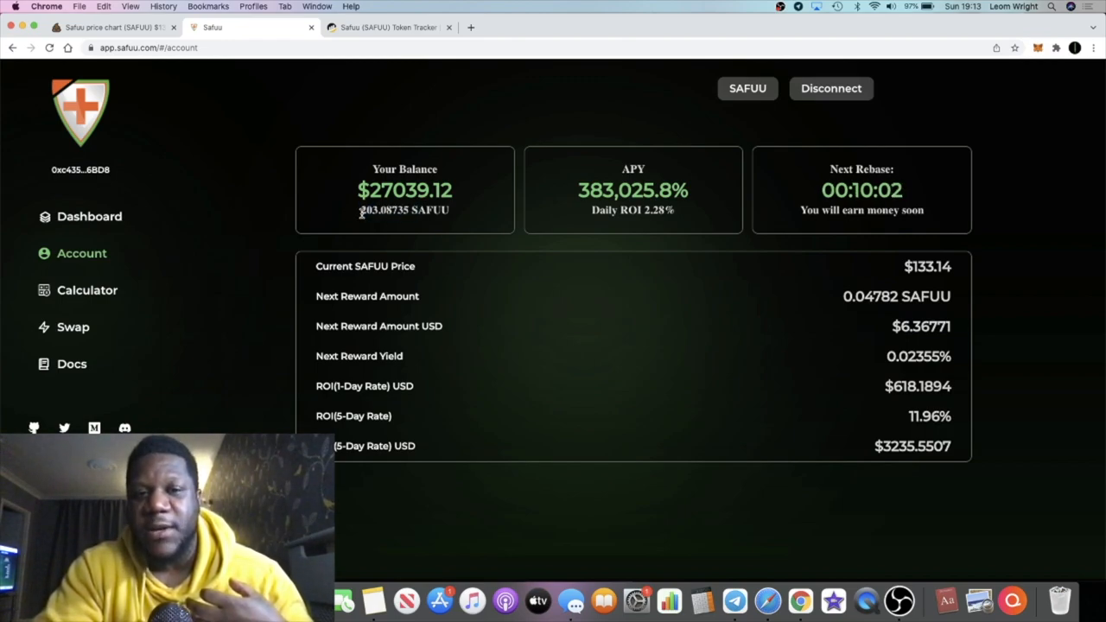
pyautogui.moveTo(79, 230)
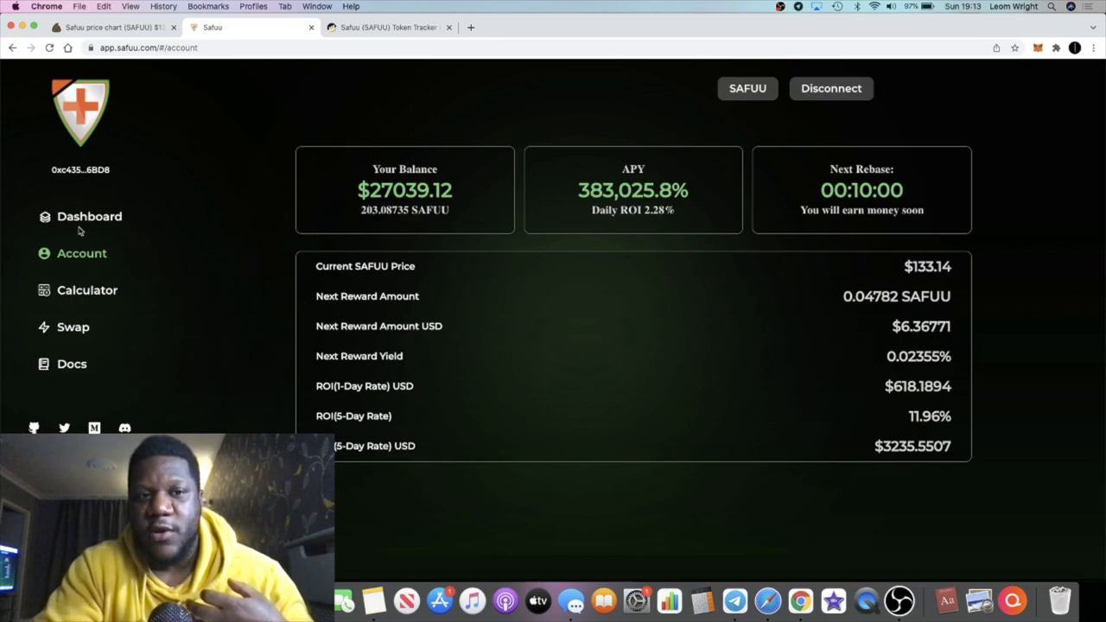
# Open the Safuu Dashboard and highlight one of its statistic figures
pyautogui.click(89, 216)
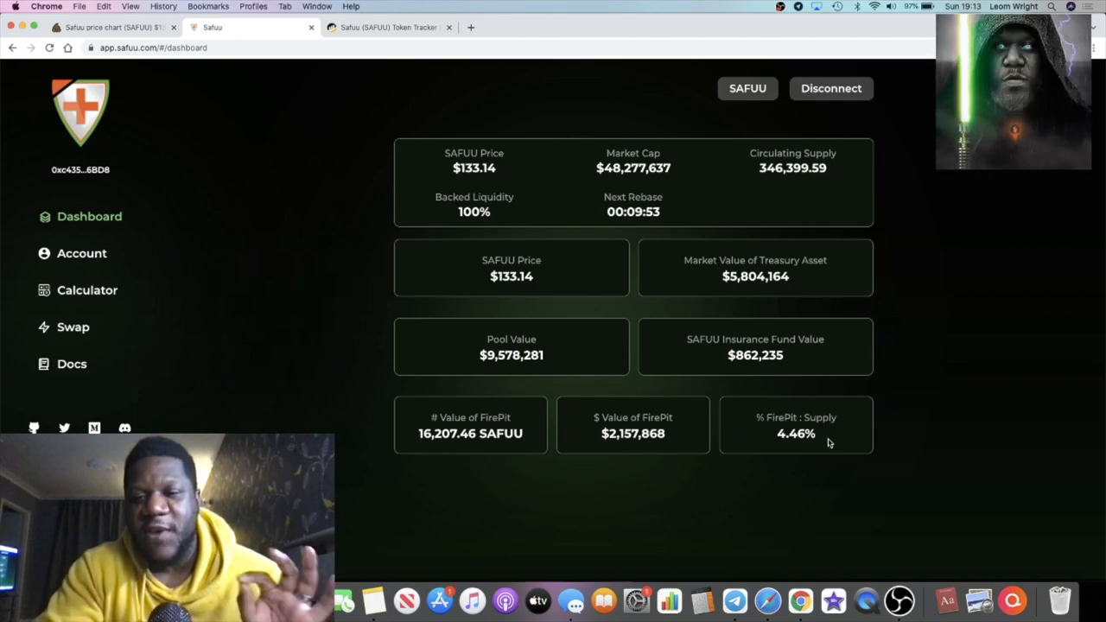
pyautogui.doubleClick(795, 432)
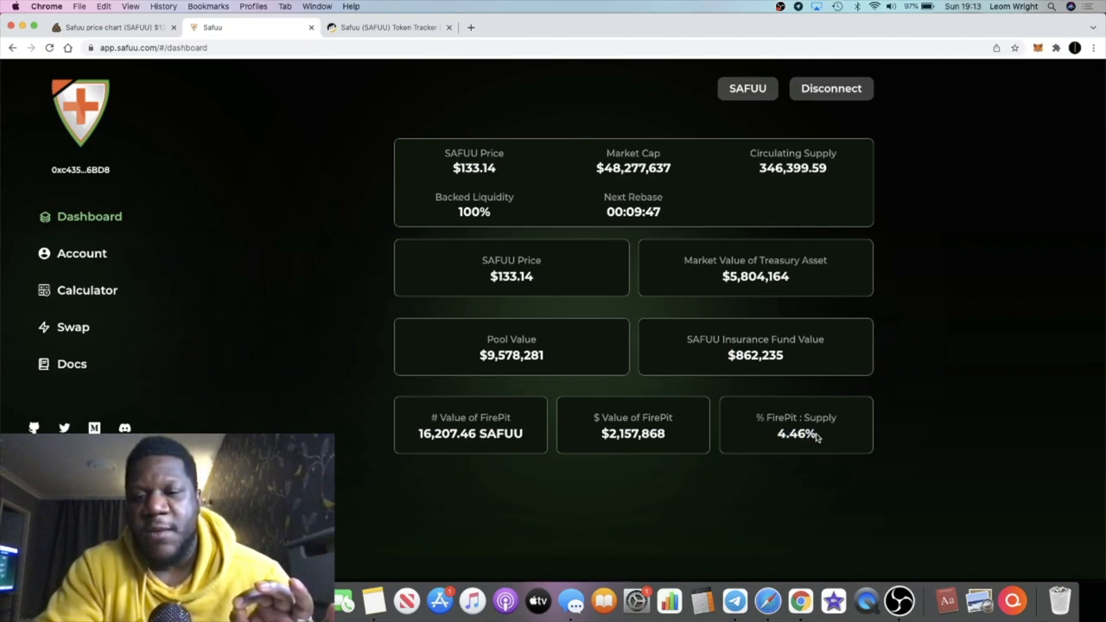
pyautogui.doubleClick(796, 434)
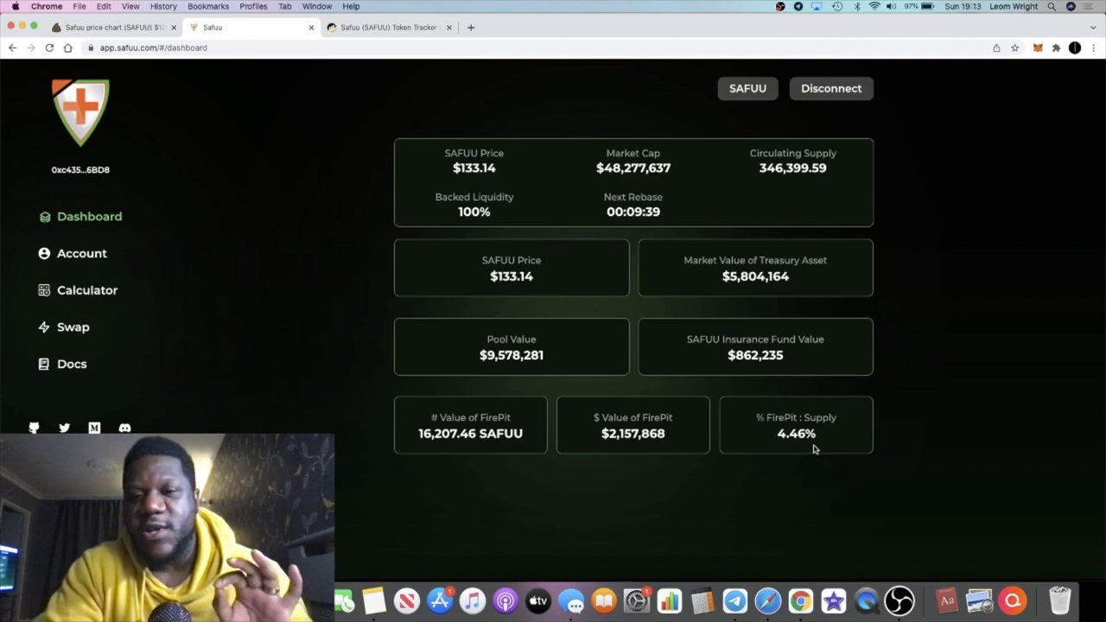
pyautogui.moveTo(822, 440)
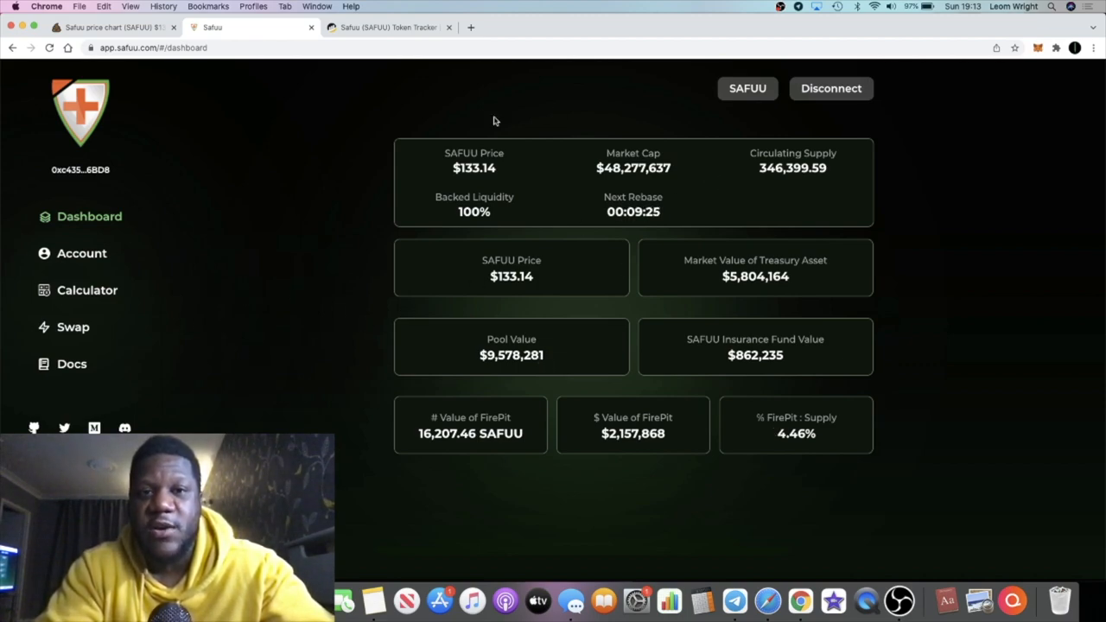
# Check BscScan's 10,219 SAFUU holders, then switch back to the Safuu dashboard via PooCoin
pyautogui.click(387, 26)
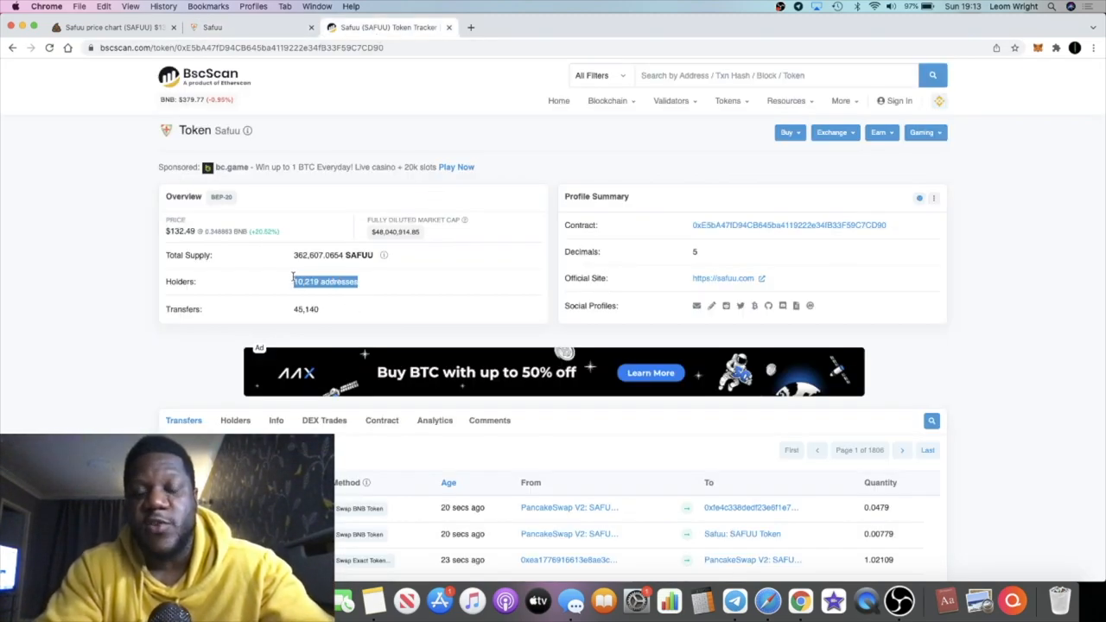
pyautogui.click(112, 29)
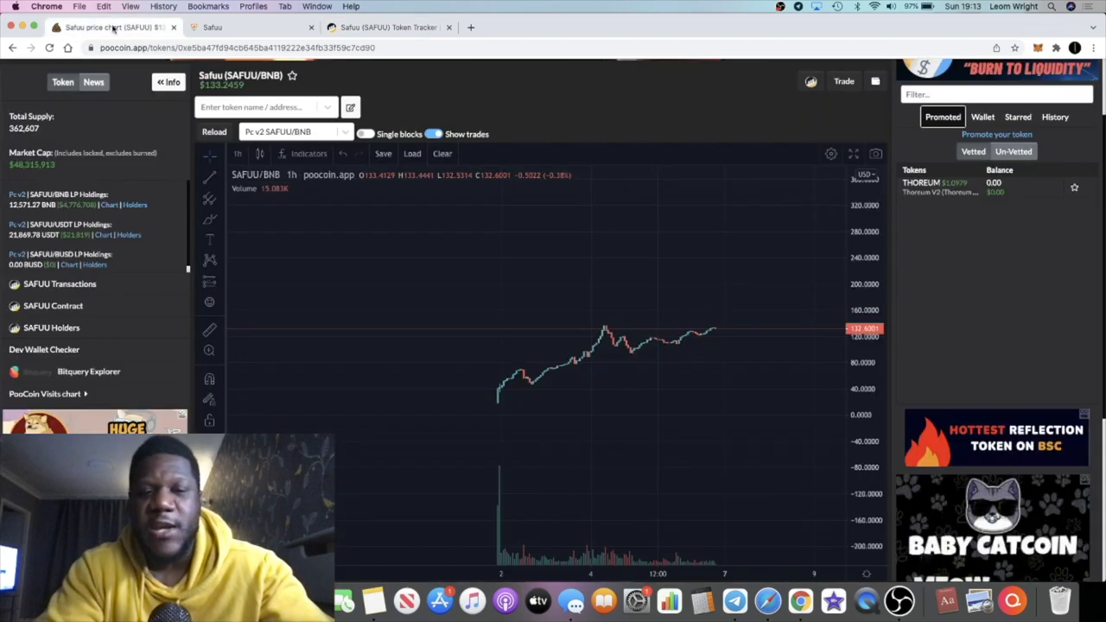
pyautogui.moveTo(696, 322)
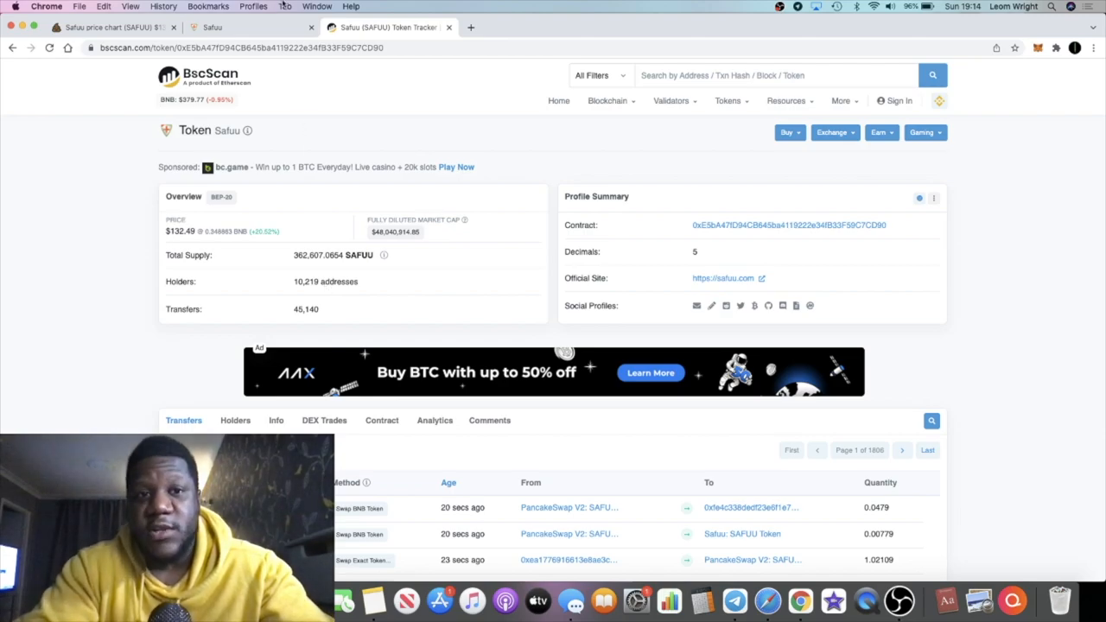
pyautogui.click(215, 28)
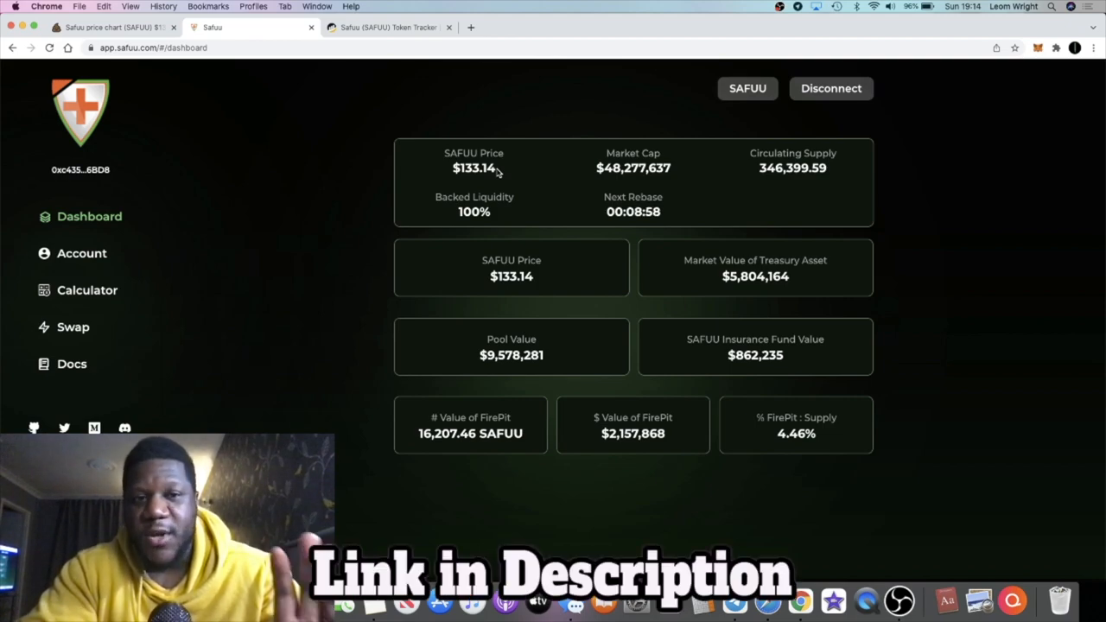
pyautogui.moveTo(637, 303)
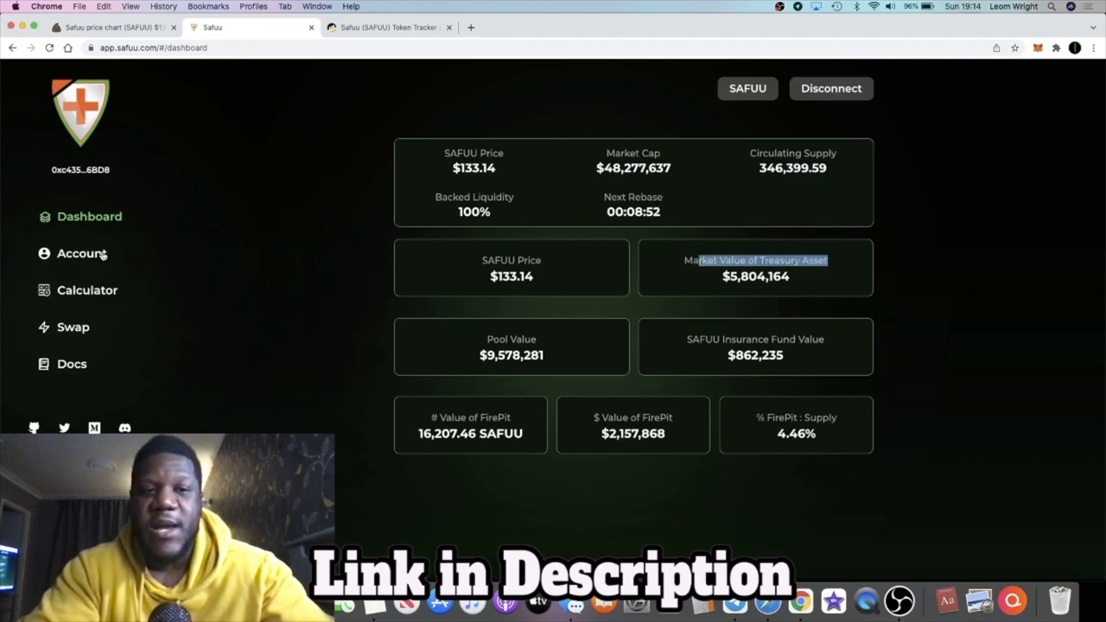
# Click a Safuu sidebar link that opens the DEXTools homepage in a new tab
pyautogui.click(81, 253)
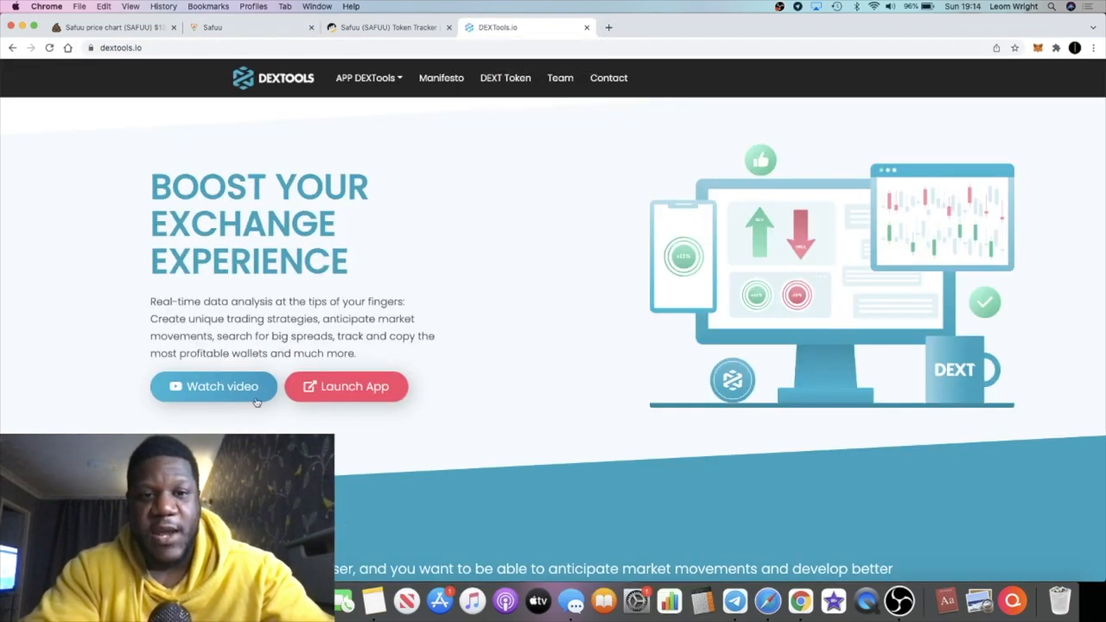
# Click Watch video on the DEXTools homepage so YouTube loads in that tab
pyautogui.click(346, 386)
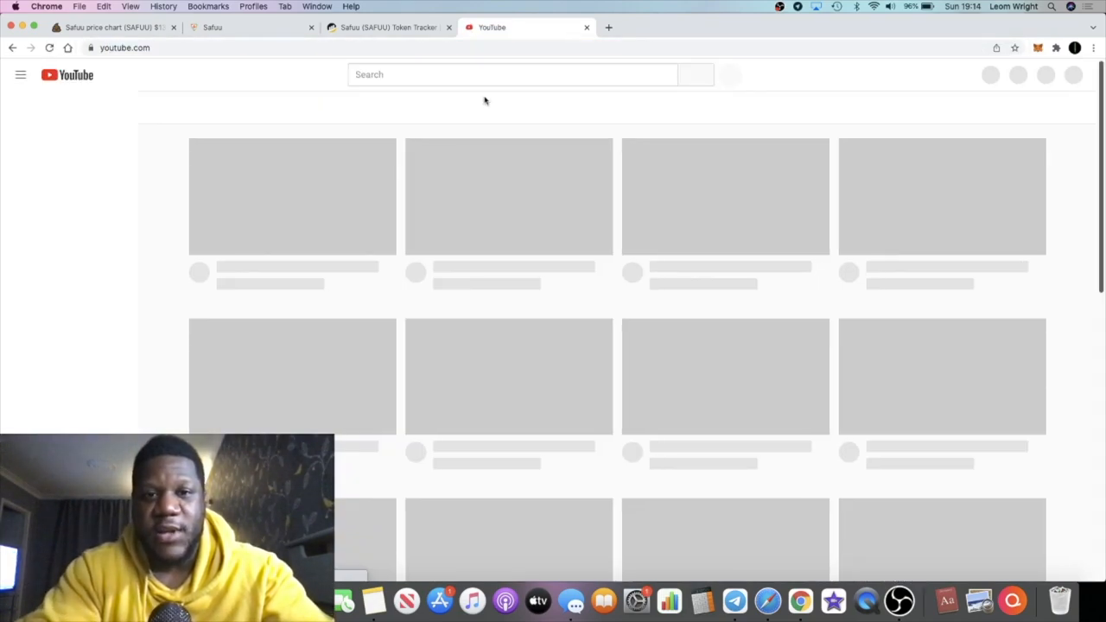
# Search YouTube for 'safuu protocol' and scroll results to the 10,000 holders video
pyautogui.write('safuu')
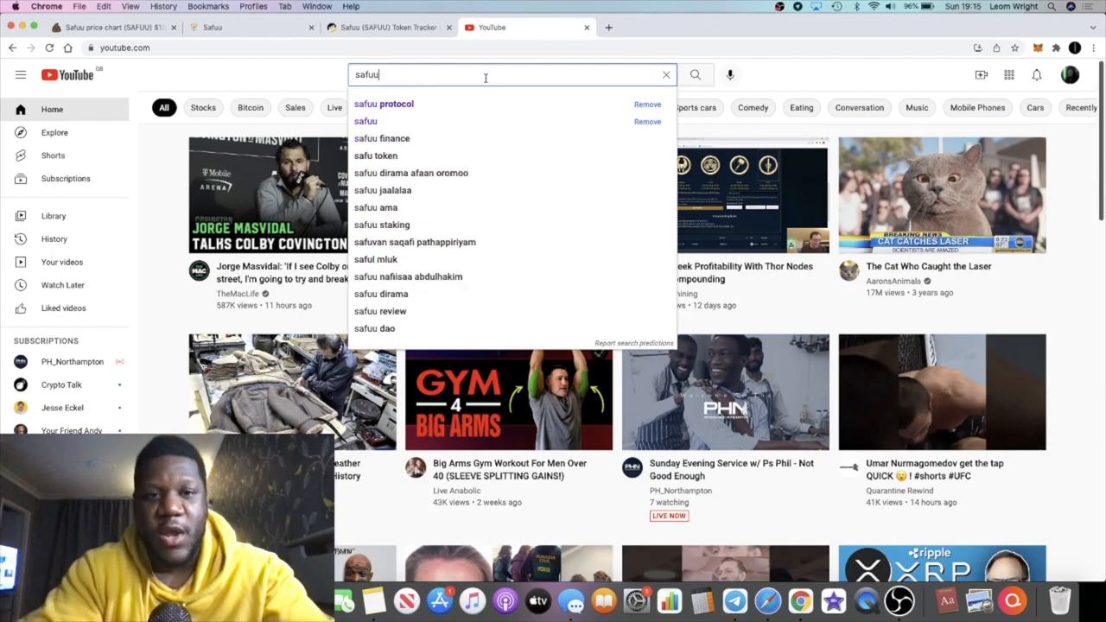
pyautogui.click(383, 103)
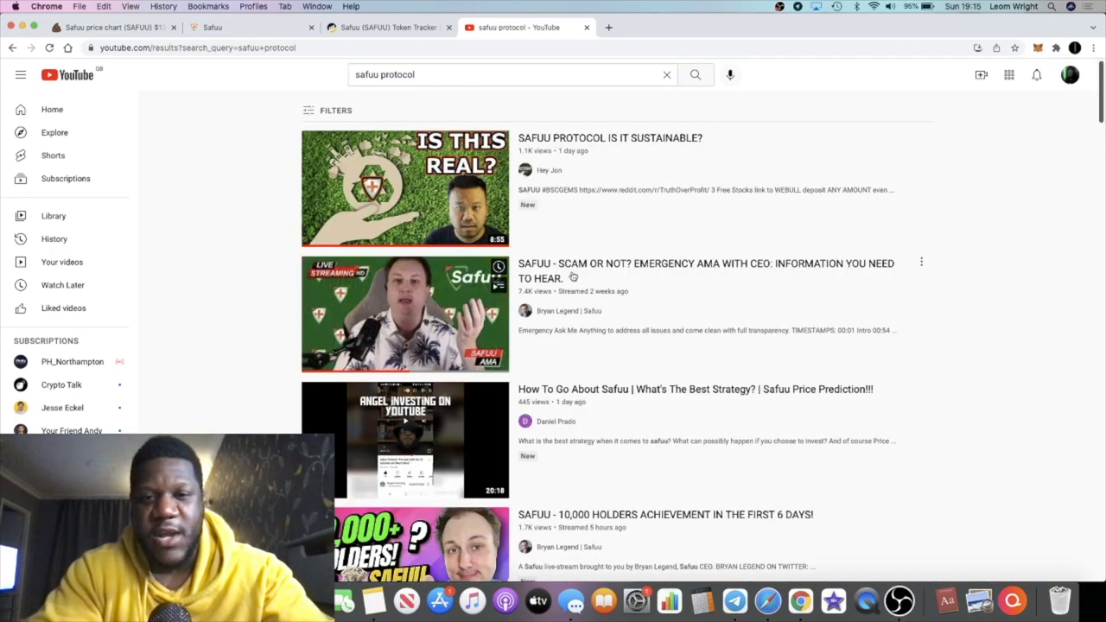
pyautogui.scroll(-3)
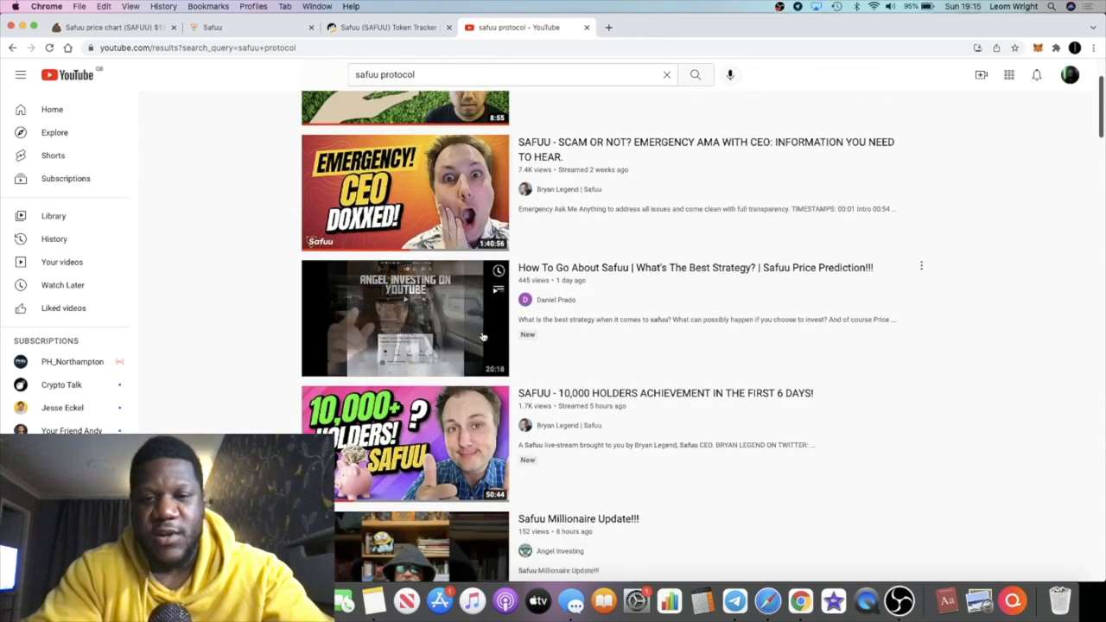
pyautogui.scroll(-3)
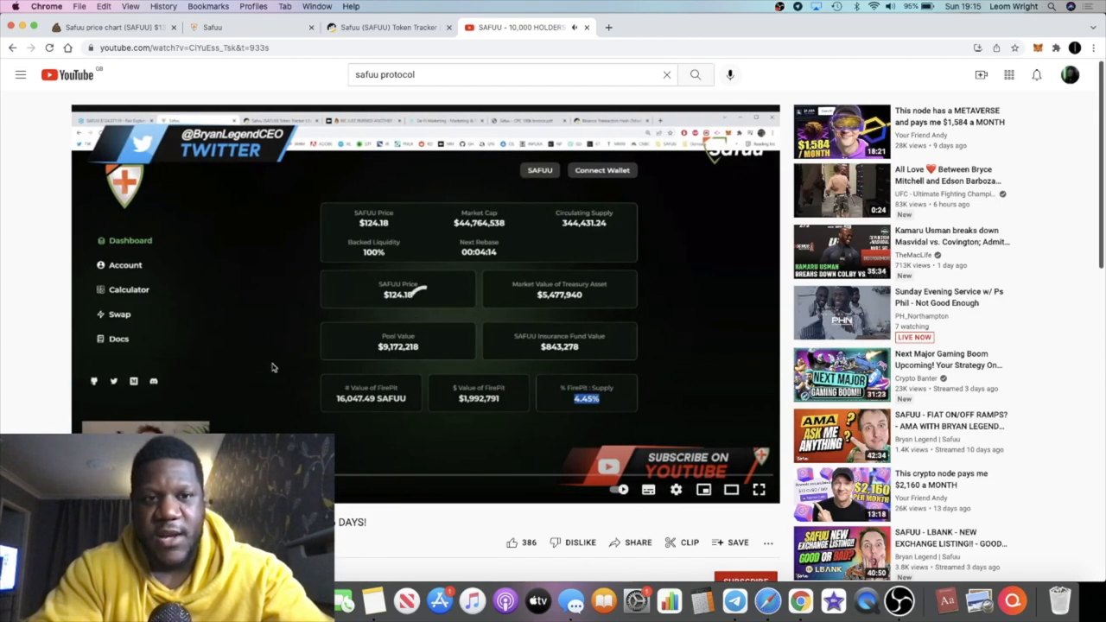
pyautogui.scroll(-3)
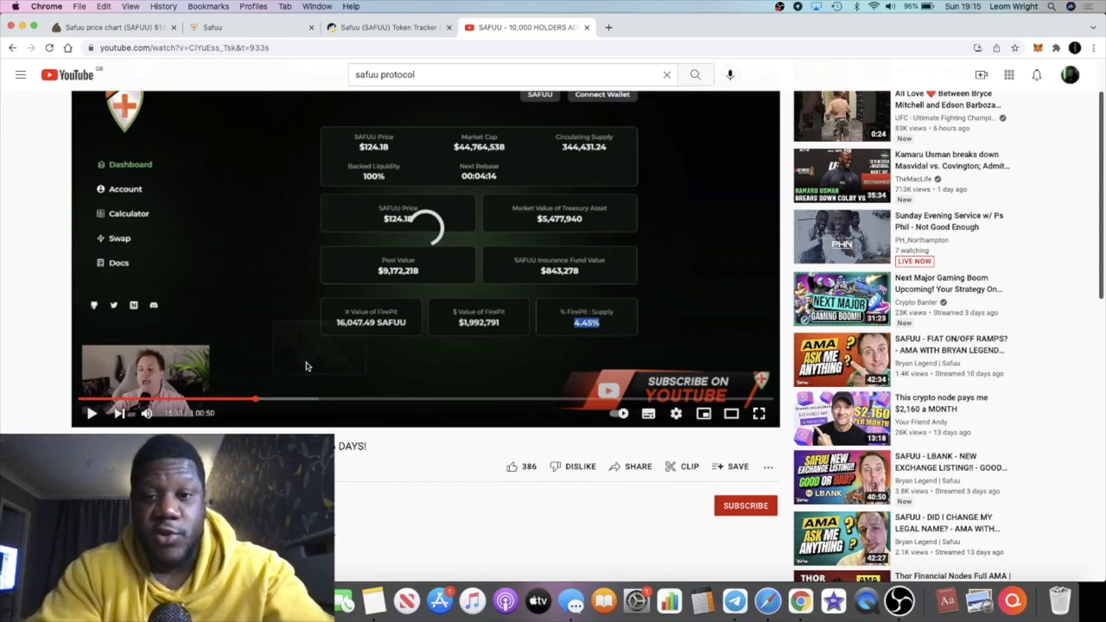
pyautogui.scroll(-3)
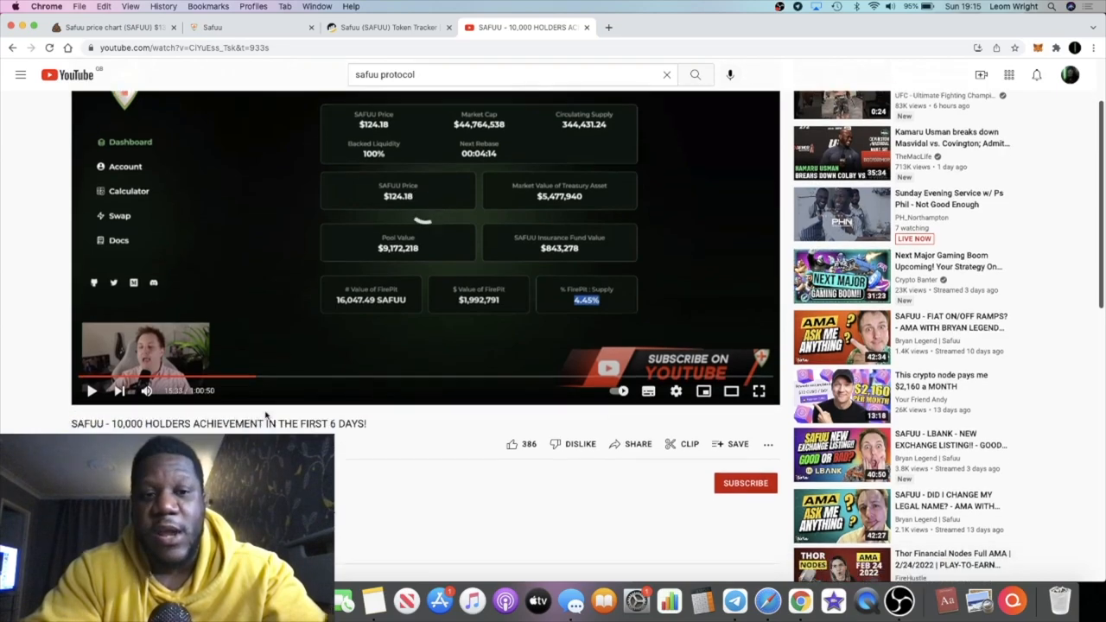
pyautogui.scroll(-3)
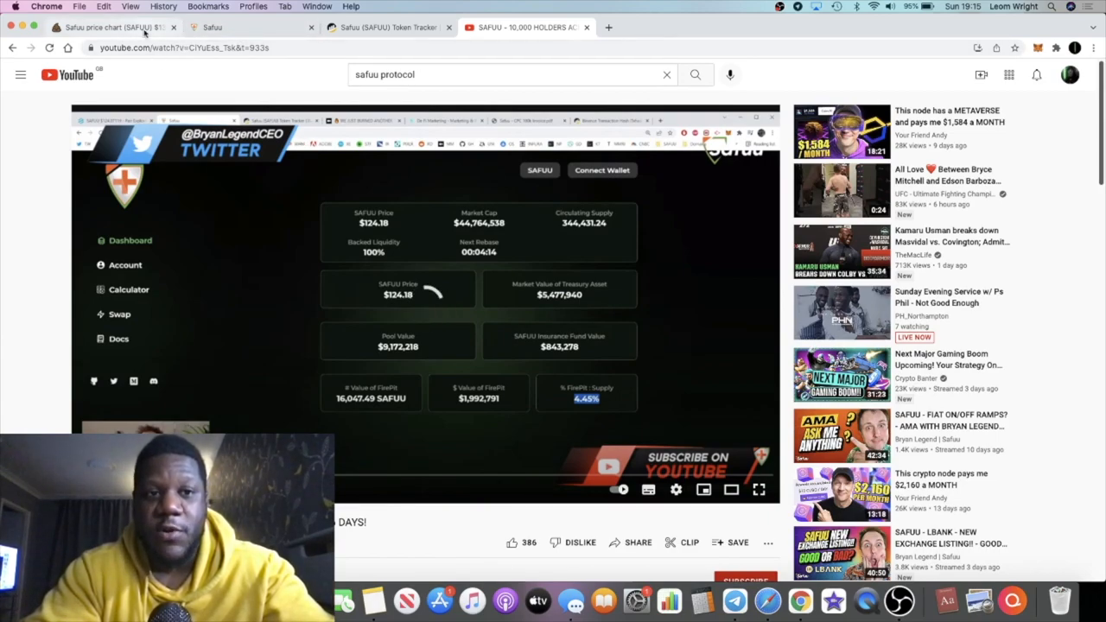
pyautogui.moveTo(152, 30)
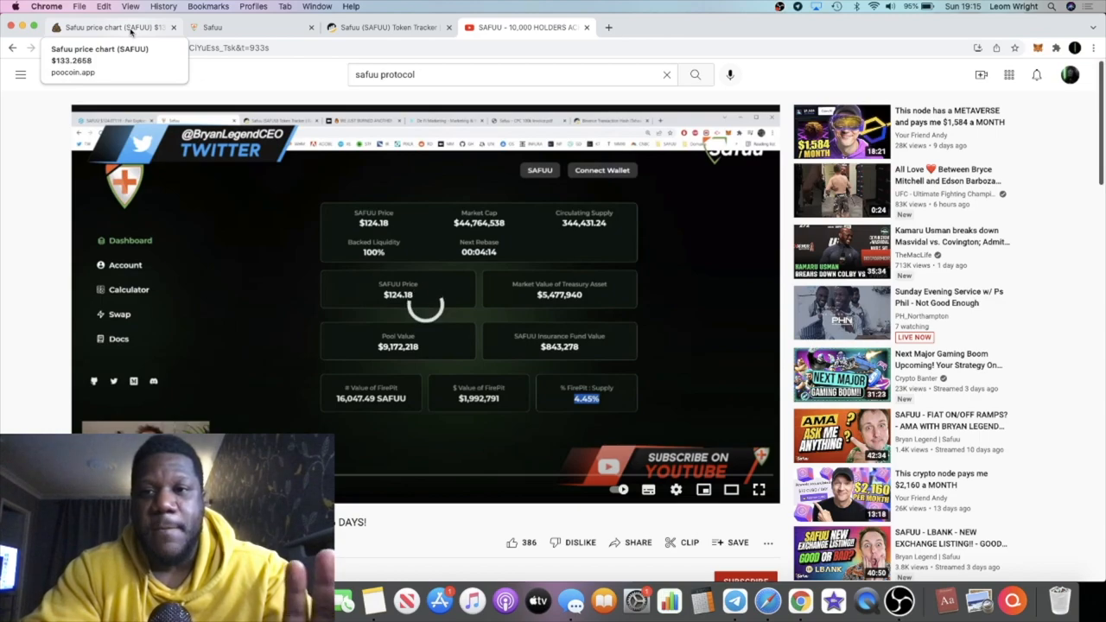
# Revisit the PooCoin SAFUU/BNB hourly chart, then return to the Safuu account page
pyautogui.click(104, 31)
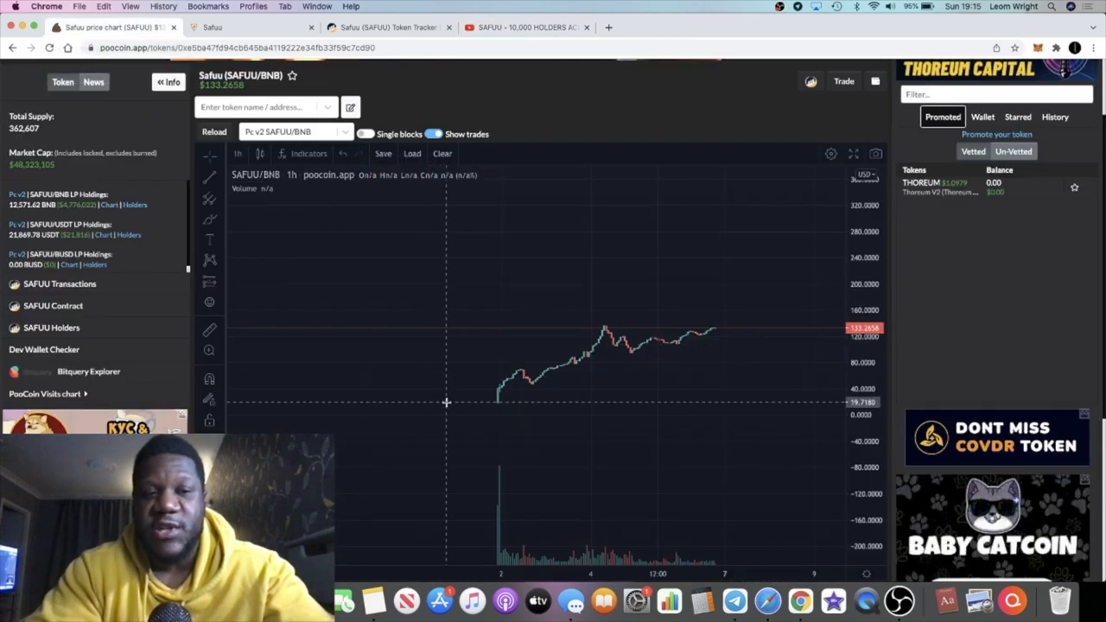
pyautogui.moveTo(591, 377)
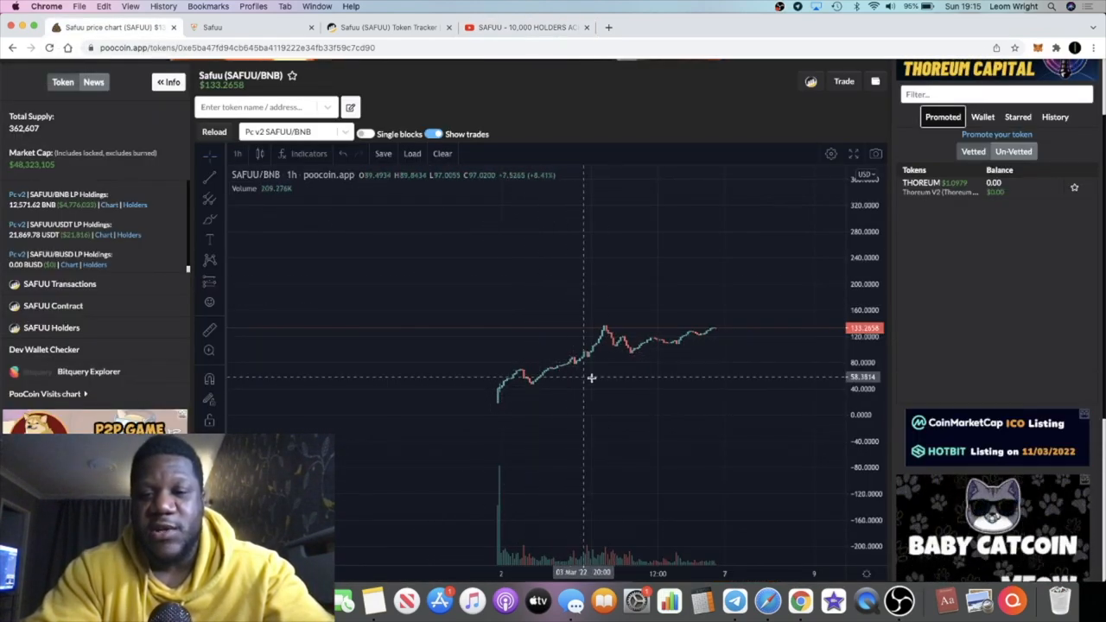
pyautogui.moveTo(619, 311)
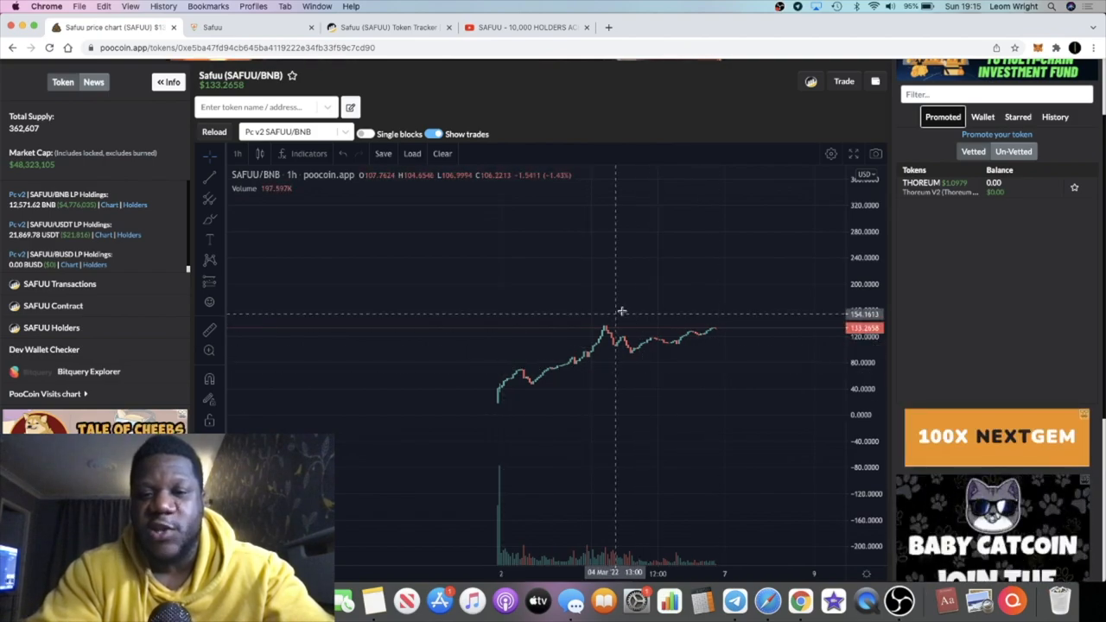
pyautogui.moveTo(667, 328)
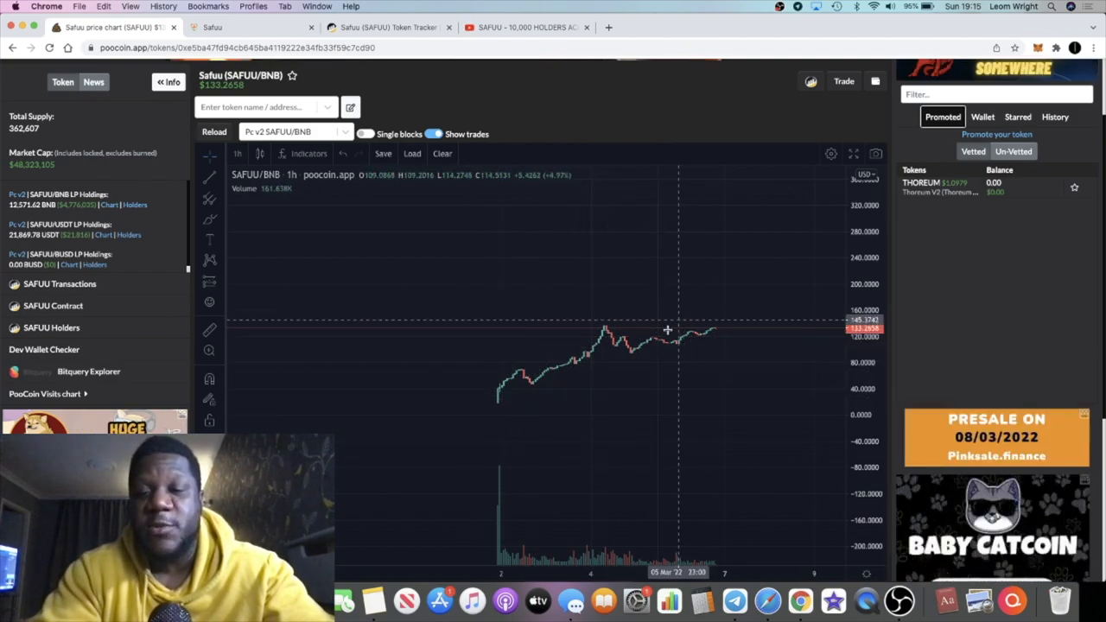
pyautogui.moveTo(744, 313)
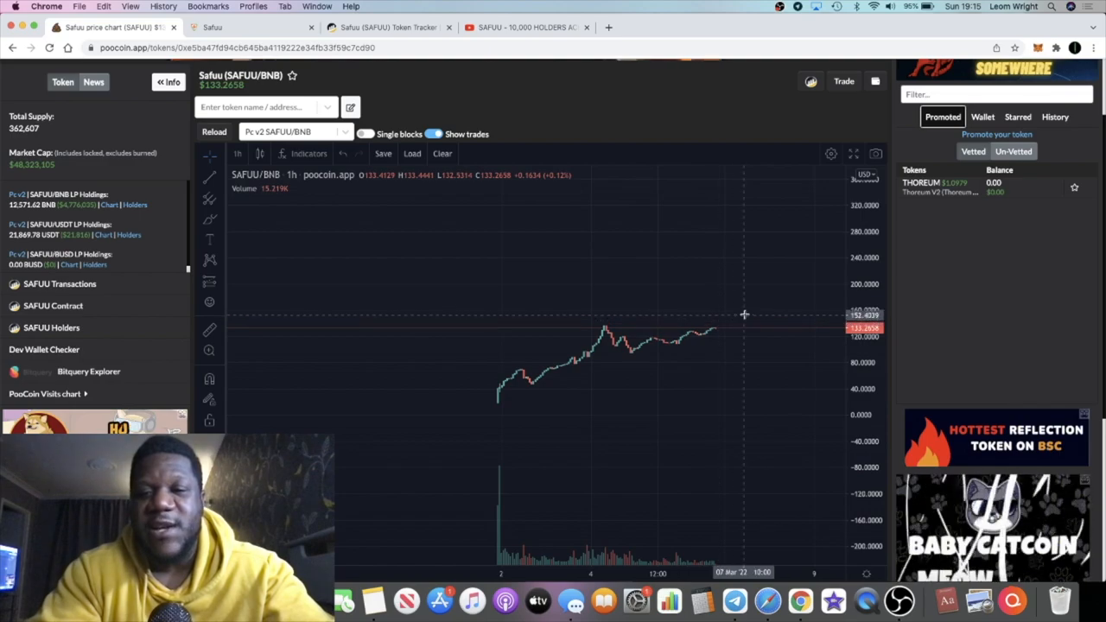
pyautogui.moveTo(738, 259)
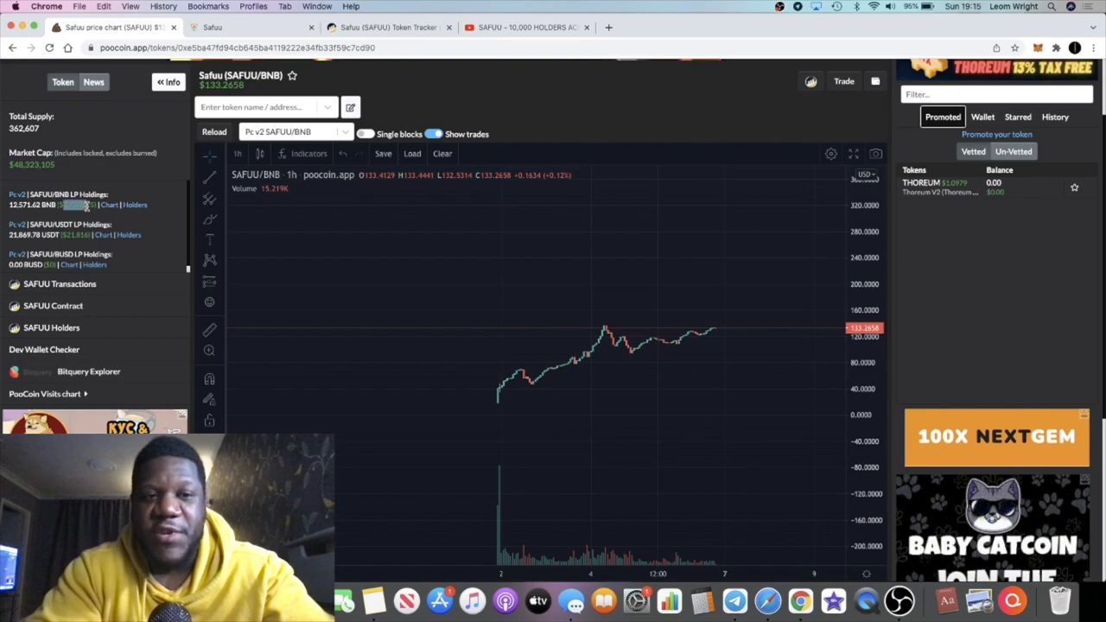
pyautogui.moveTo(258, 268)
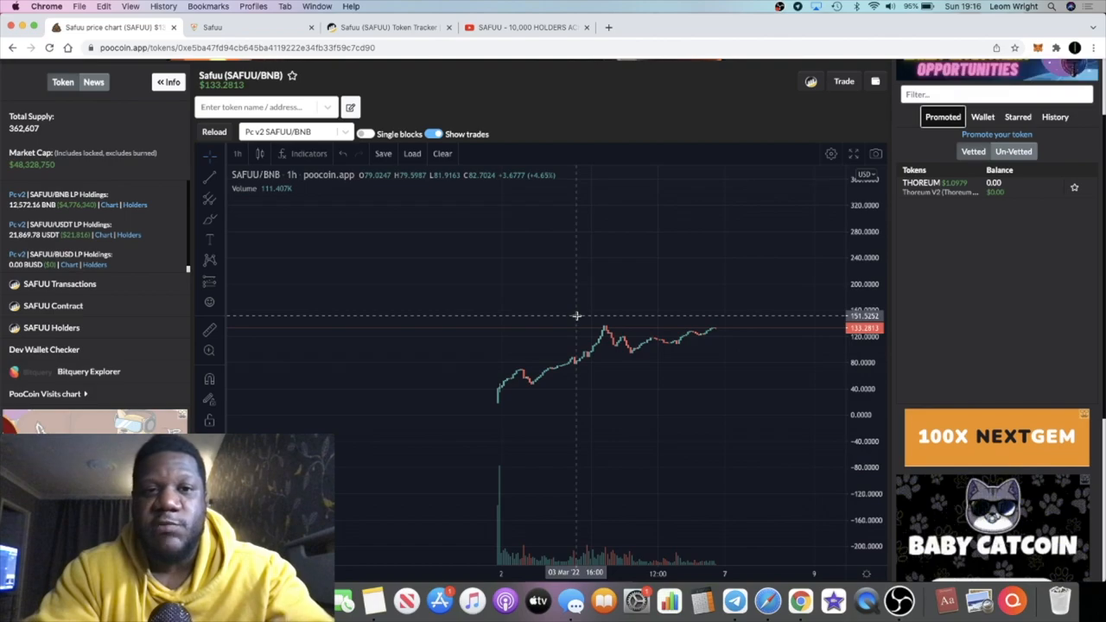
pyautogui.click(222, 27)
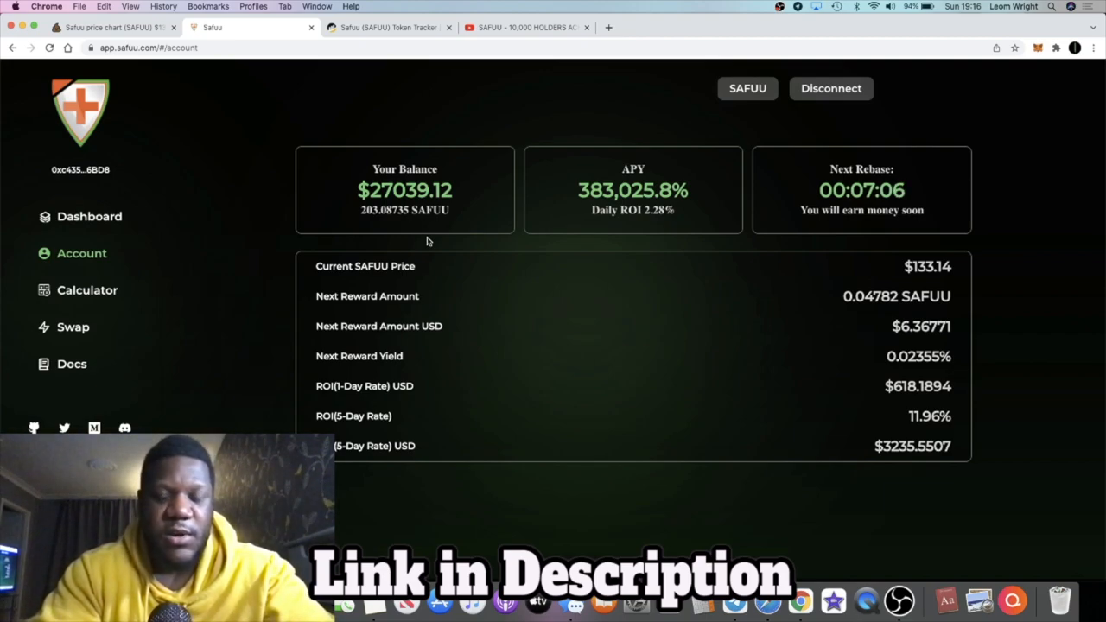
pyautogui.moveTo(387, 197)
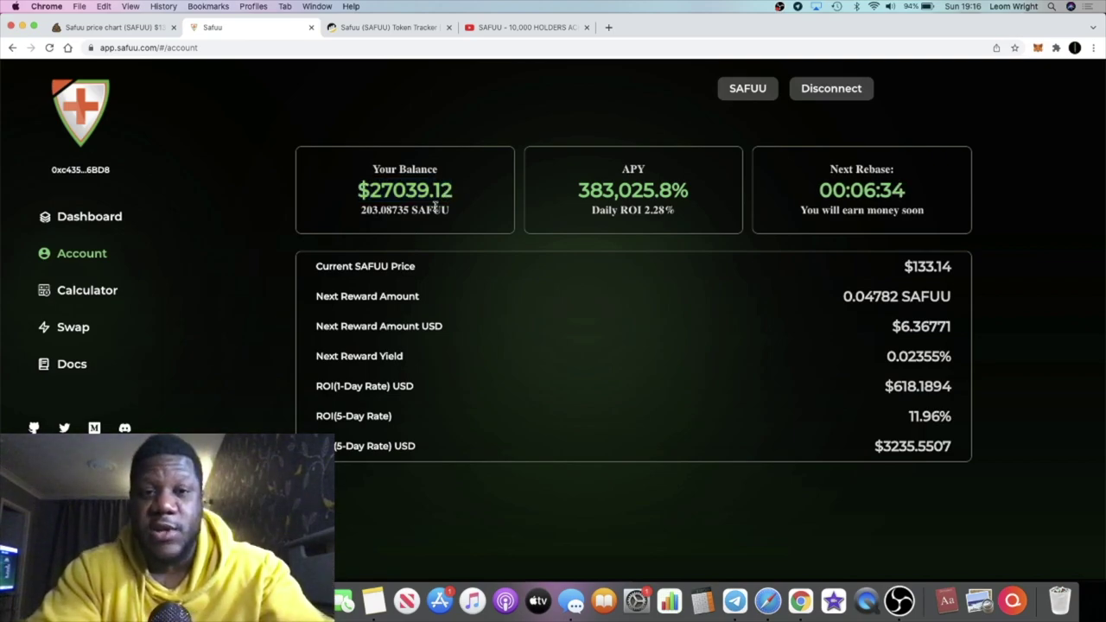
# Highlight the SAFUU token balance figure on the account page
pyautogui.doubleClick(915, 387)
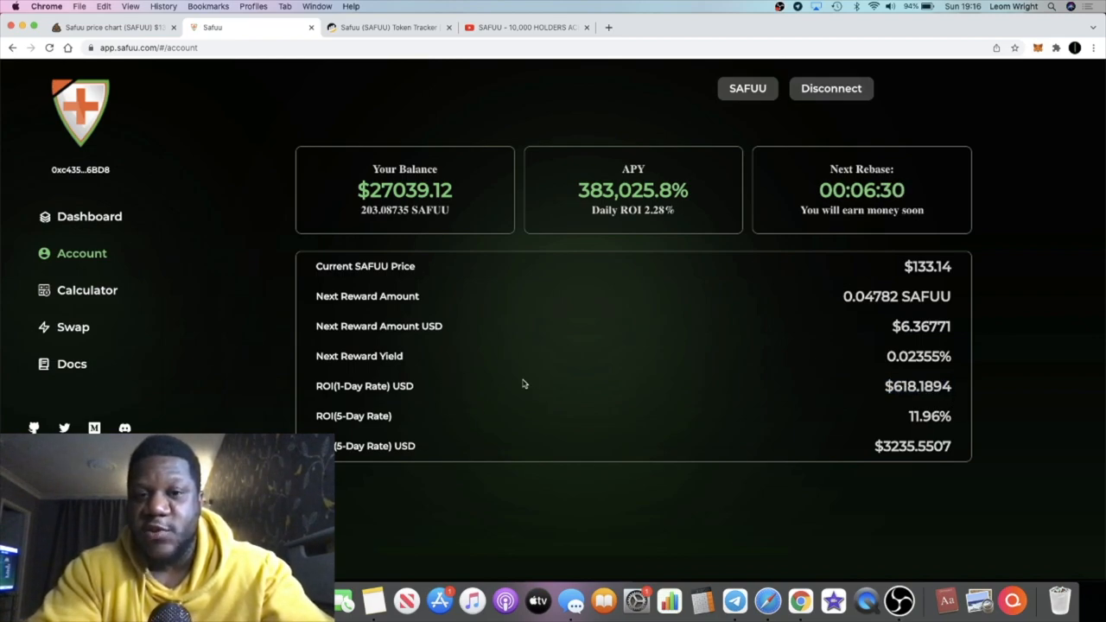
pyautogui.moveTo(517, 377)
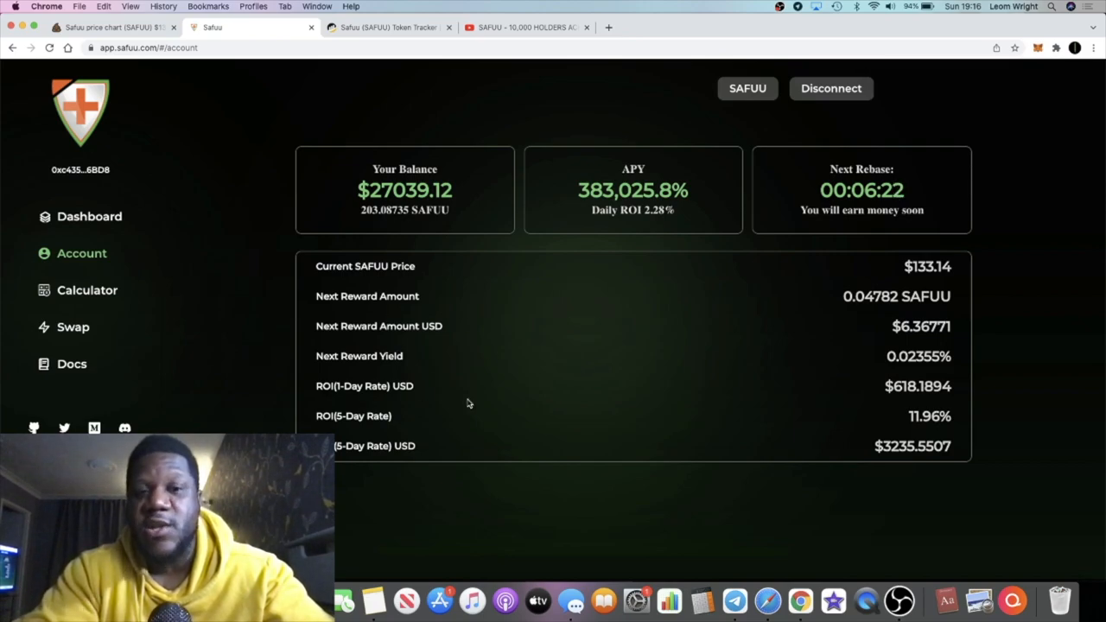
pyautogui.moveTo(557, 365)
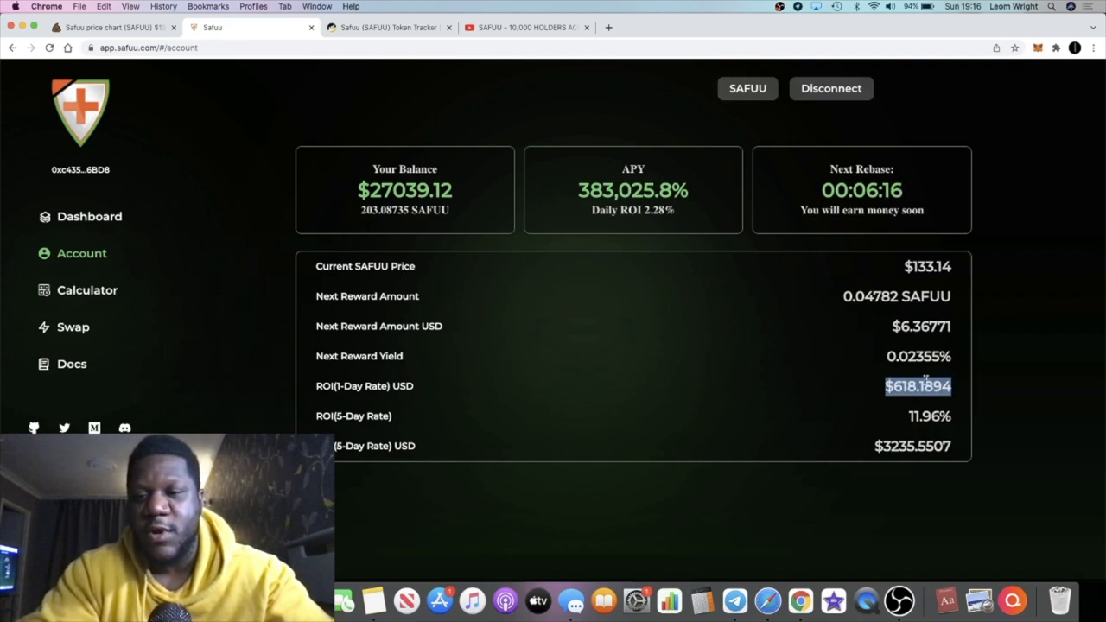
pyautogui.moveTo(786, 266)
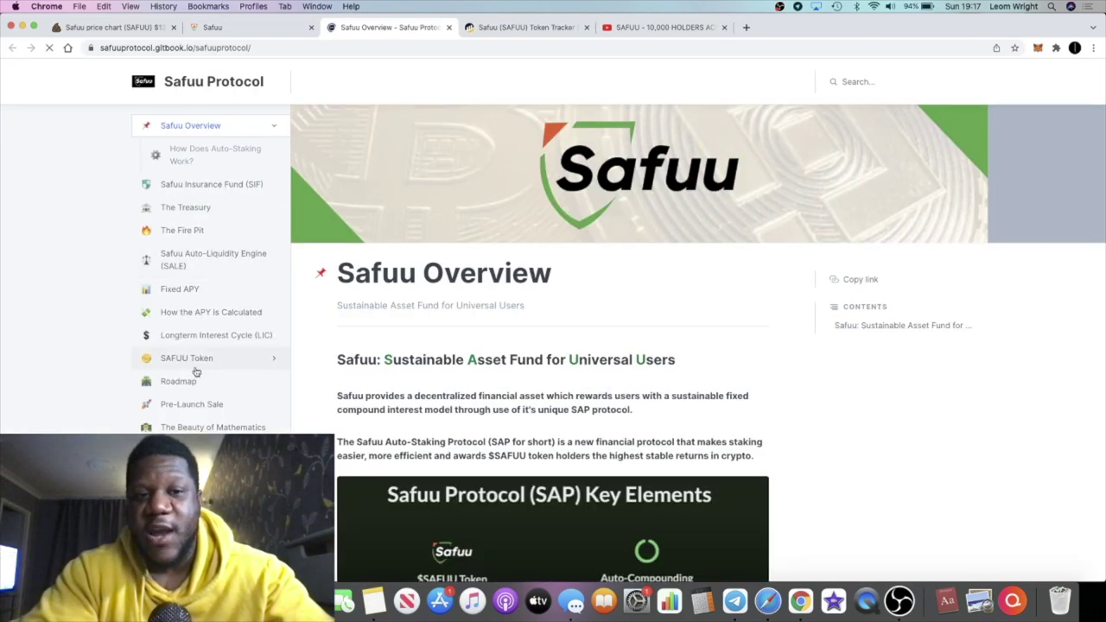
# Read the Fixed APY page's compound-growth examples, then switch to the PooCoin price chart
pyautogui.click(179, 289)
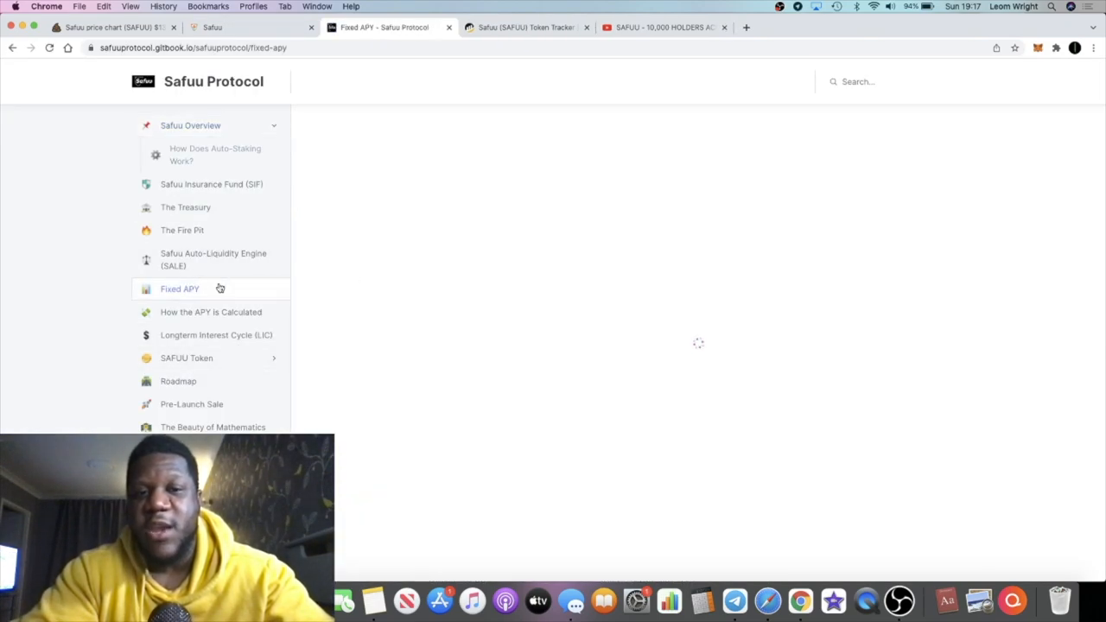
pyautogui.click(180, 289)
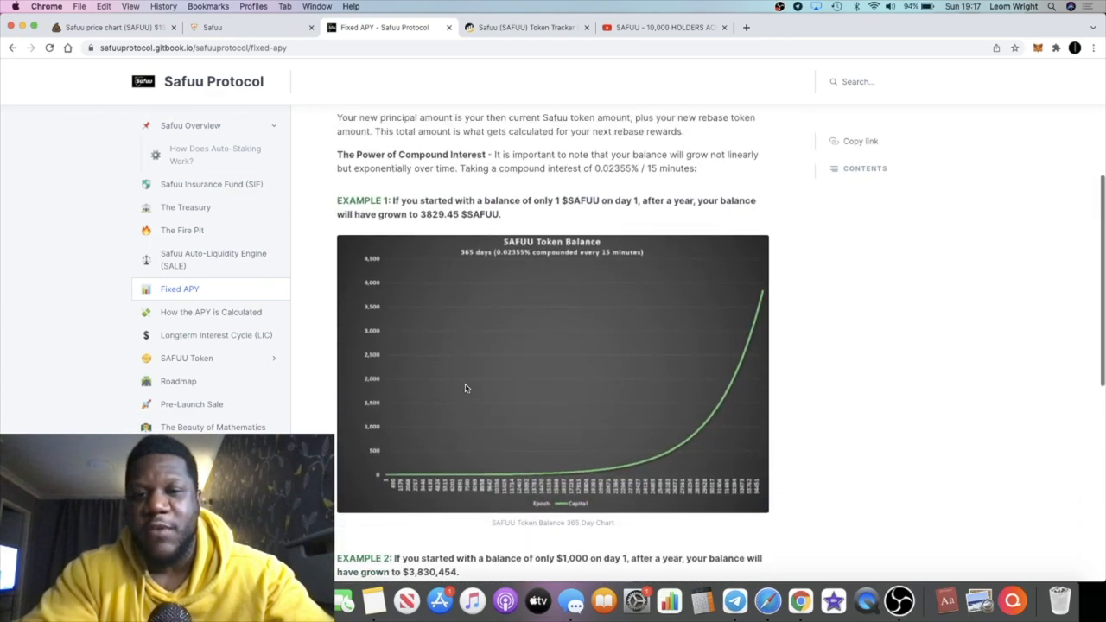
pyautogui.scroll(-3)
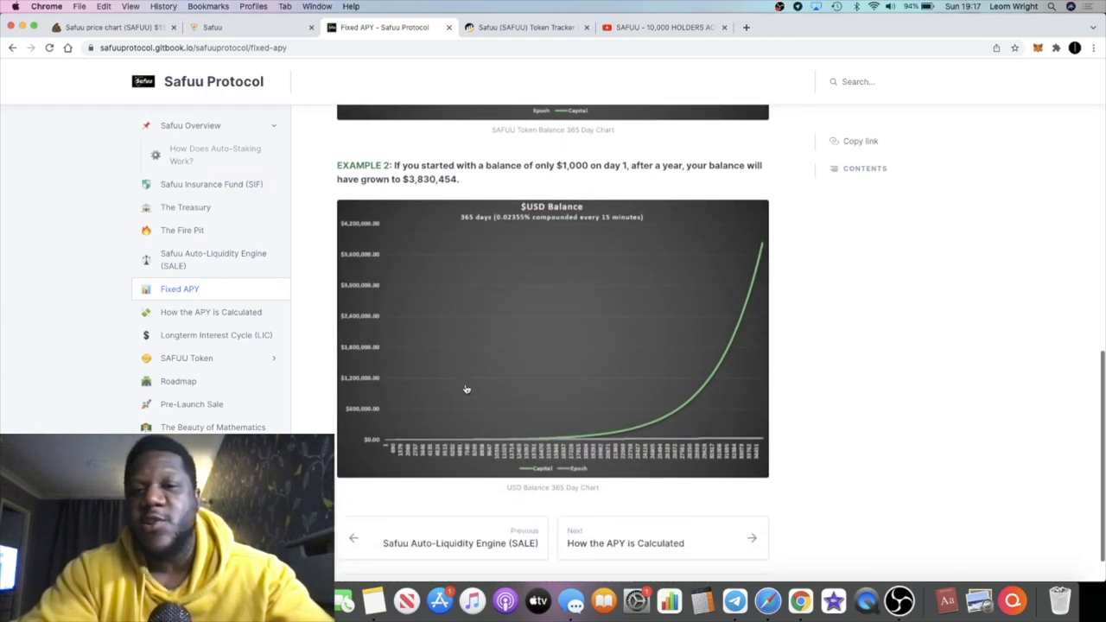
pyautogui.scroll(-3)
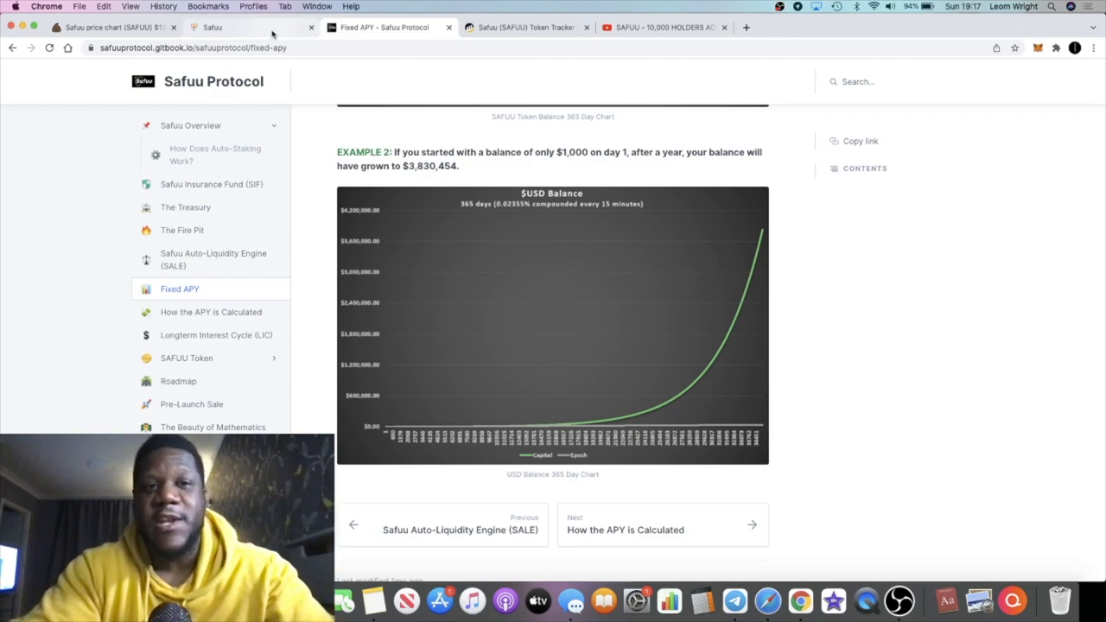
pyautogui.click(237, 26)
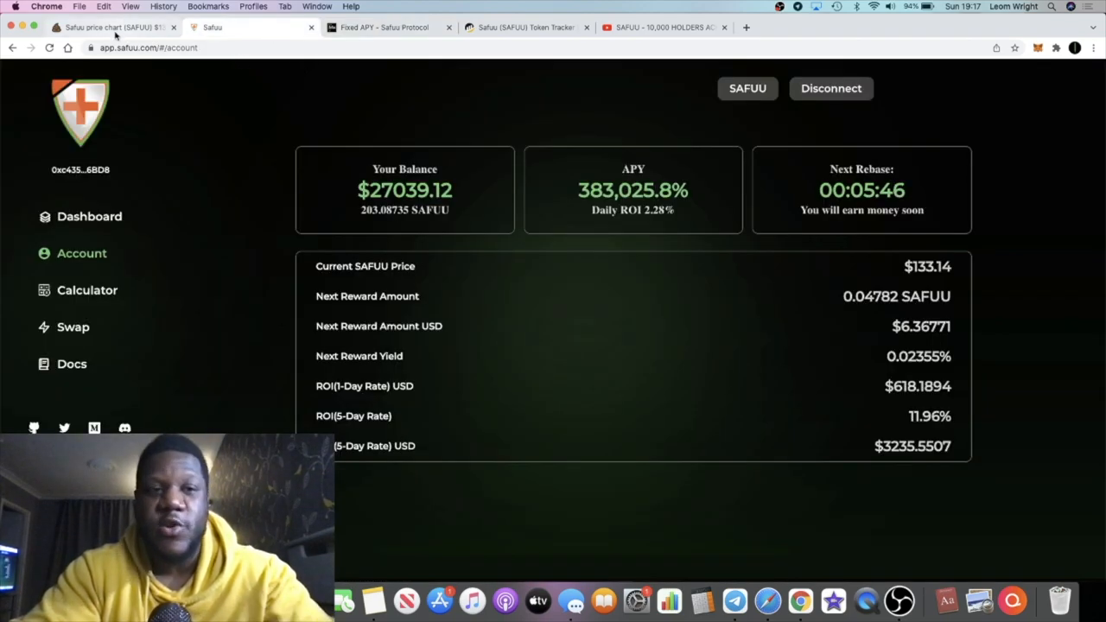
pyautogui.click(116, 26)
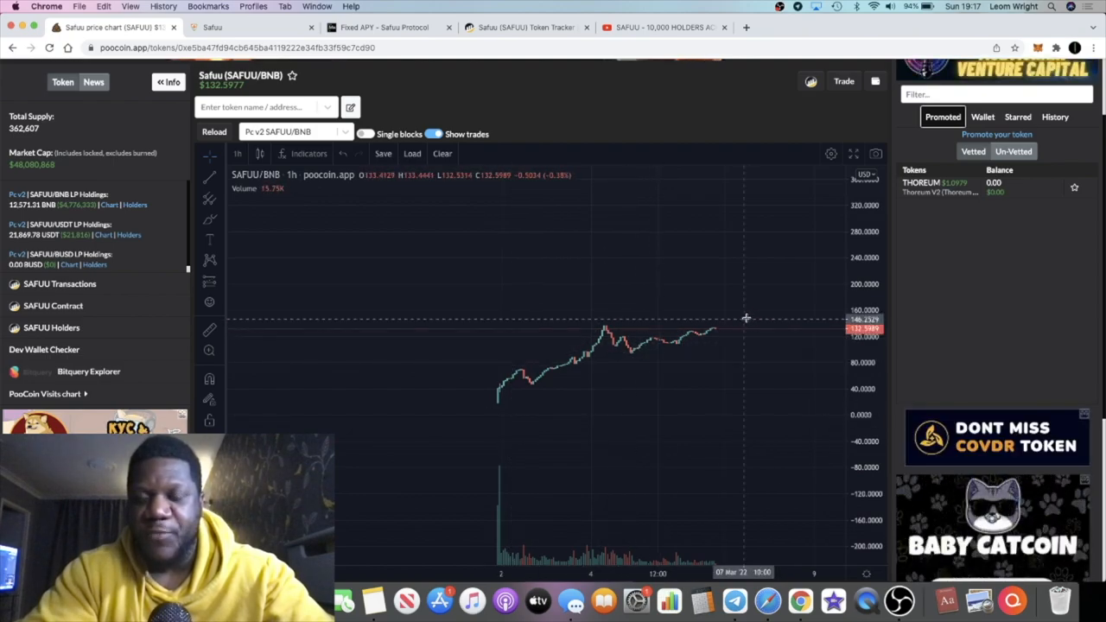
pyautogui.moveTo(801, 250)
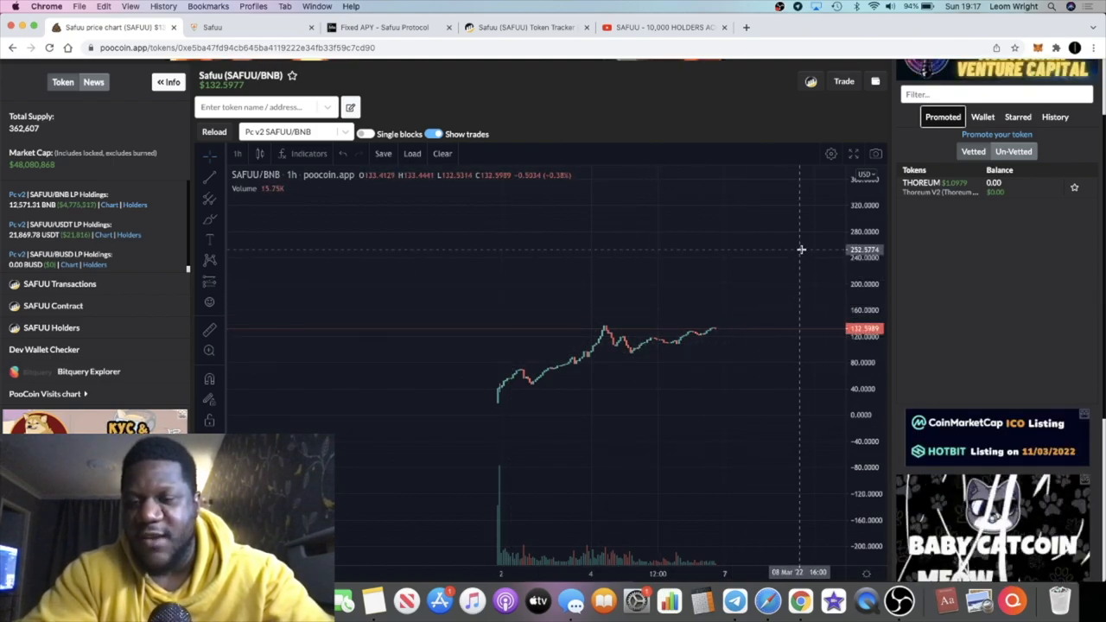